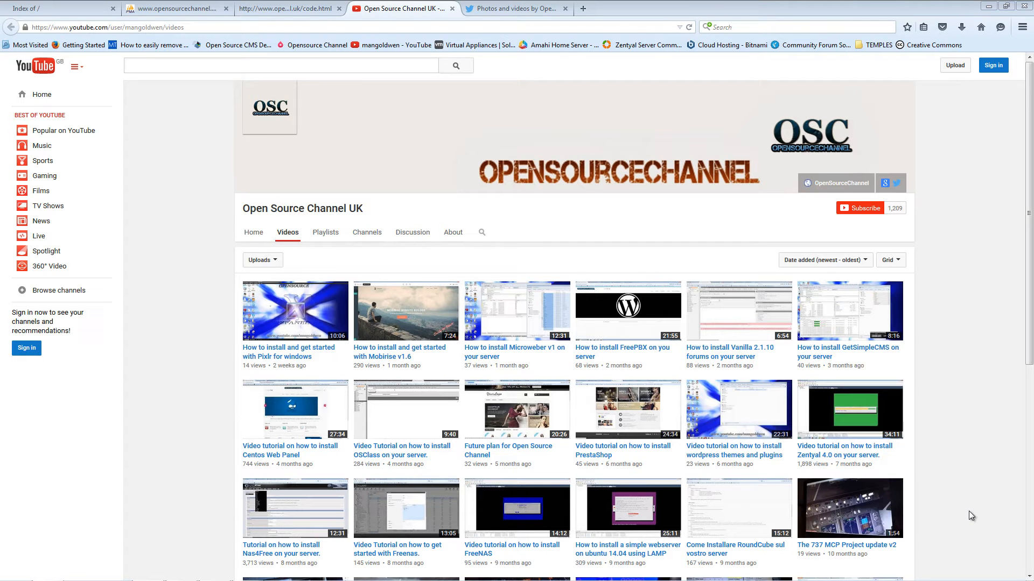
mouse_move(884, 222)
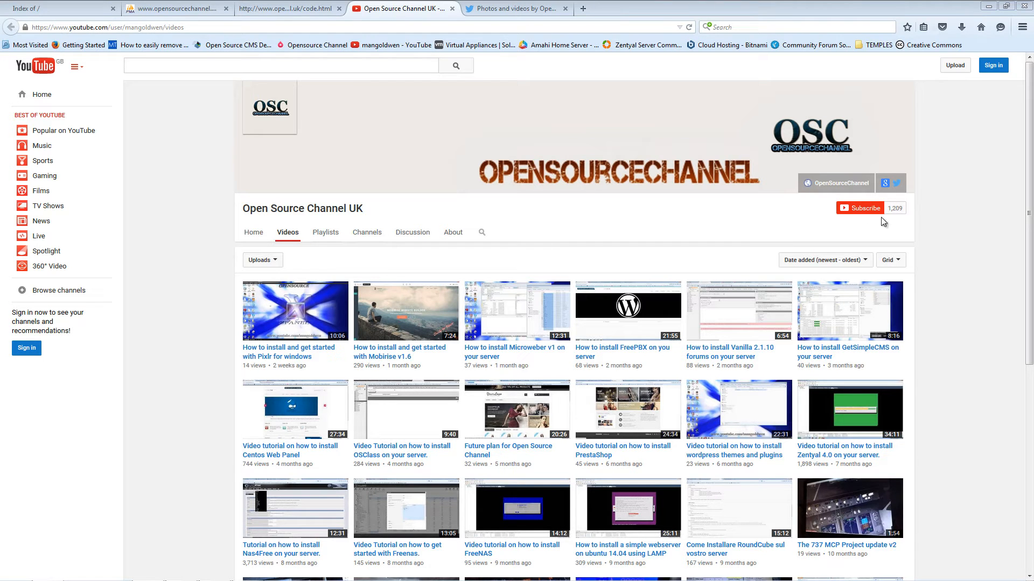
mouse_move(549, 170)
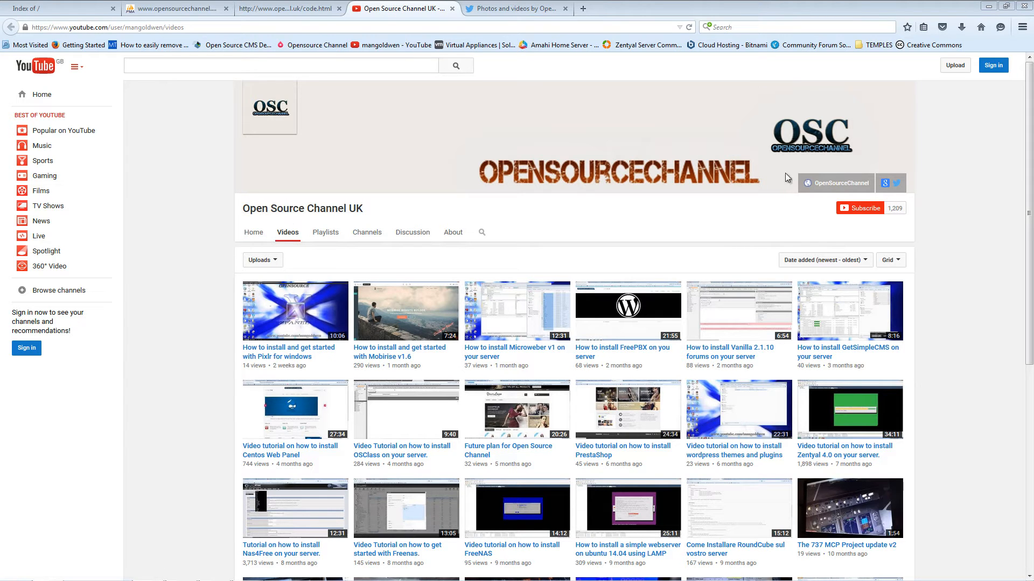
mouse_move(470, 7)
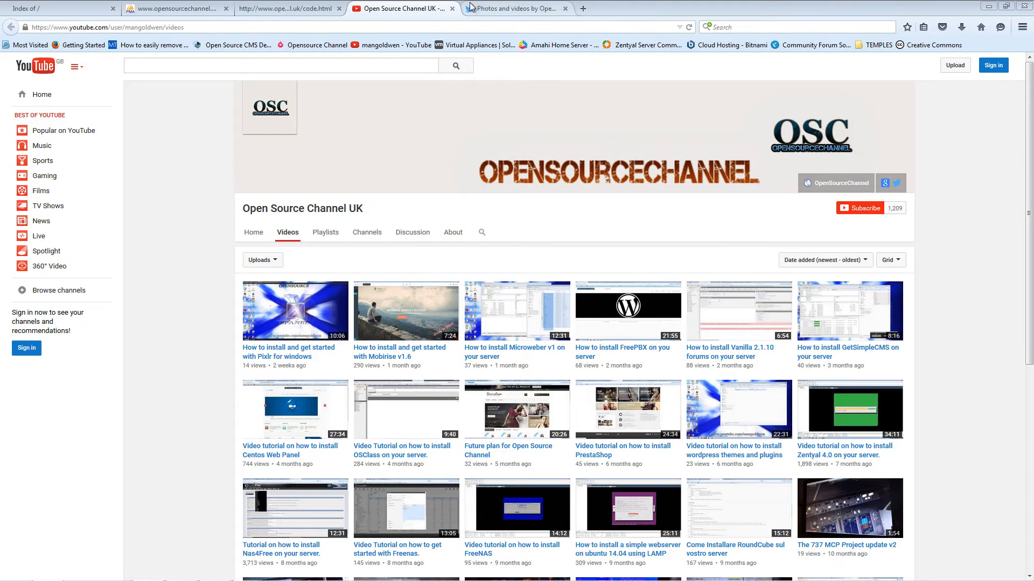
Switch to the 'Index of /' tab listing code.html and hti.html on opensourcechannel.uk
left_click(521, 8)
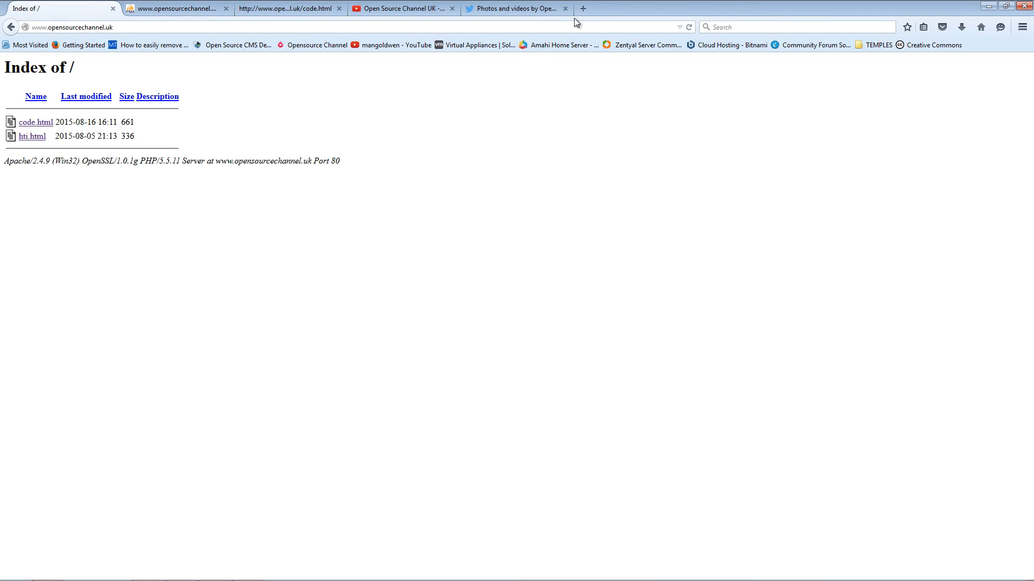
Load the Piwik website in a new tab and scroll through its home page
left_click(585, 8)
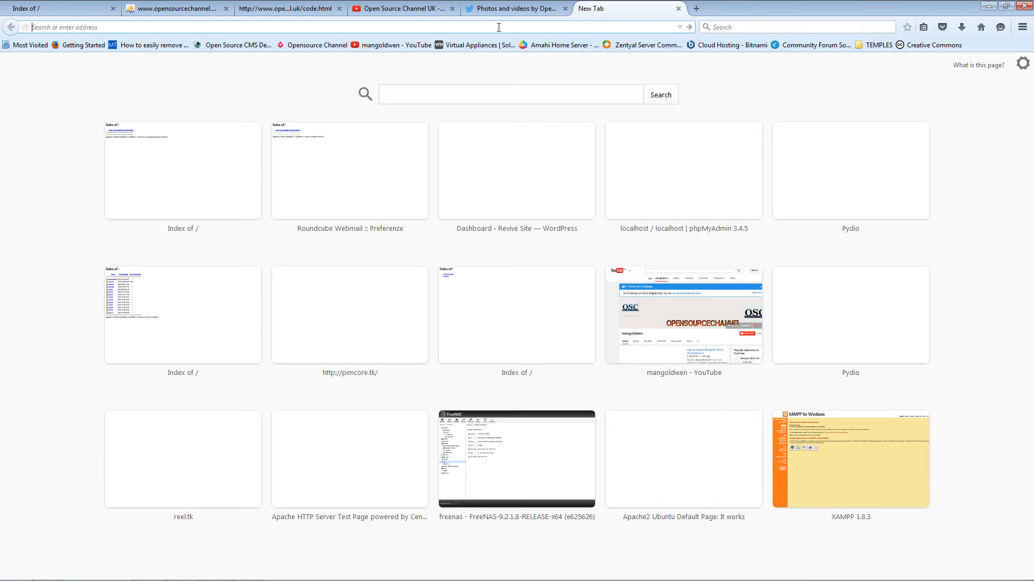
type("pimcore.tk/")
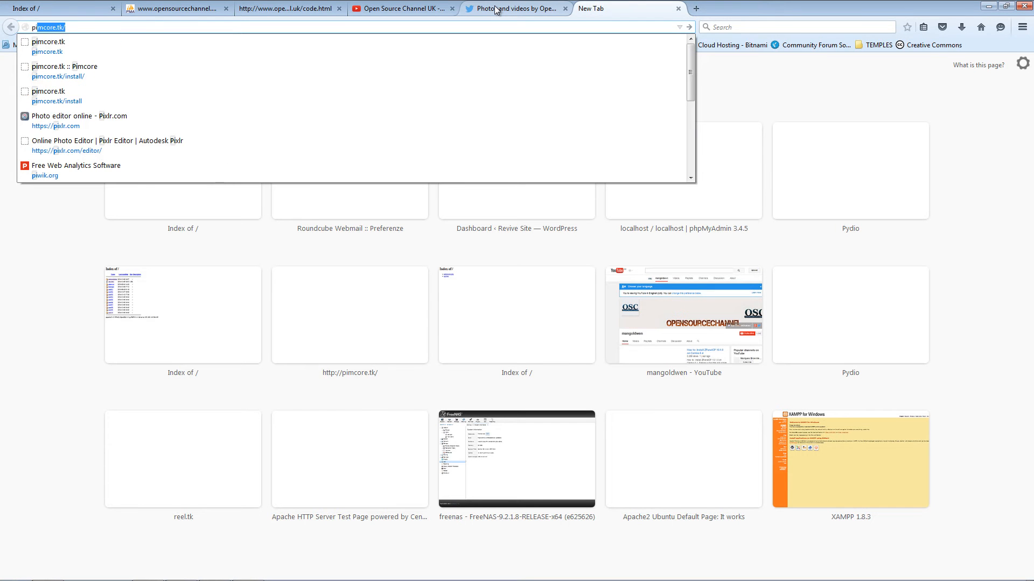
left_click(75, 166)
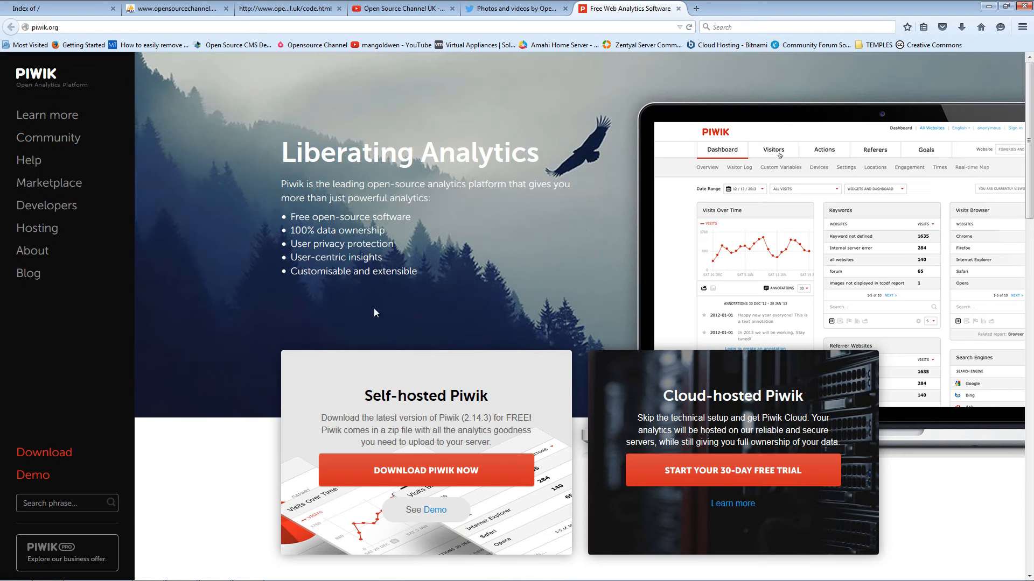
scroll("down", 3)
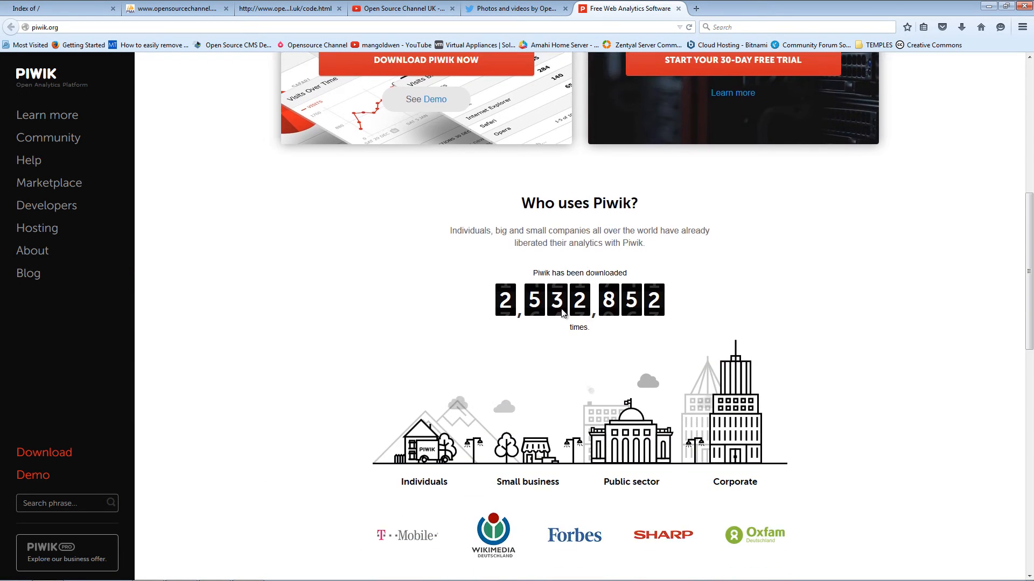
scroll("down", 3)
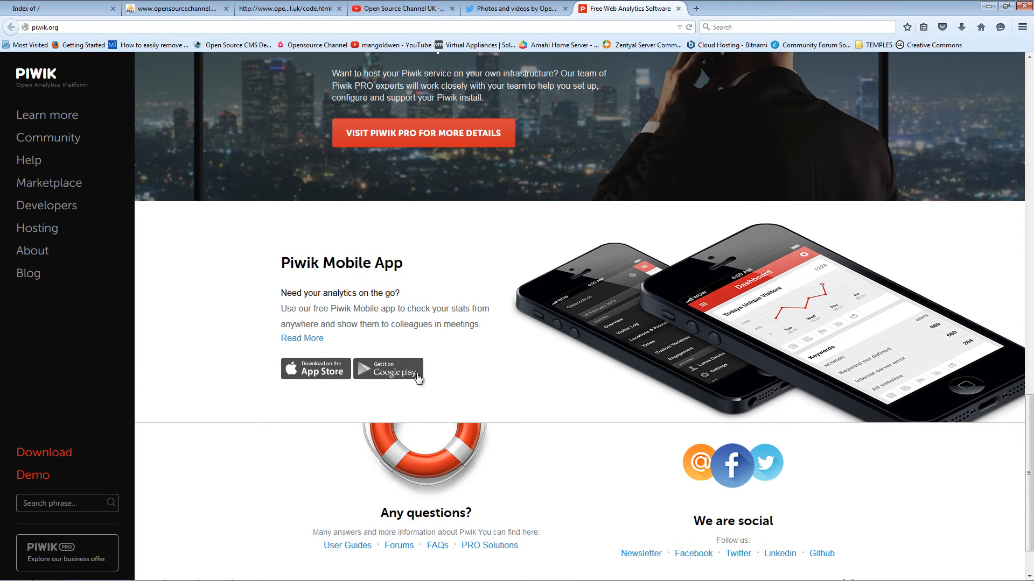
scroll("up", 3)
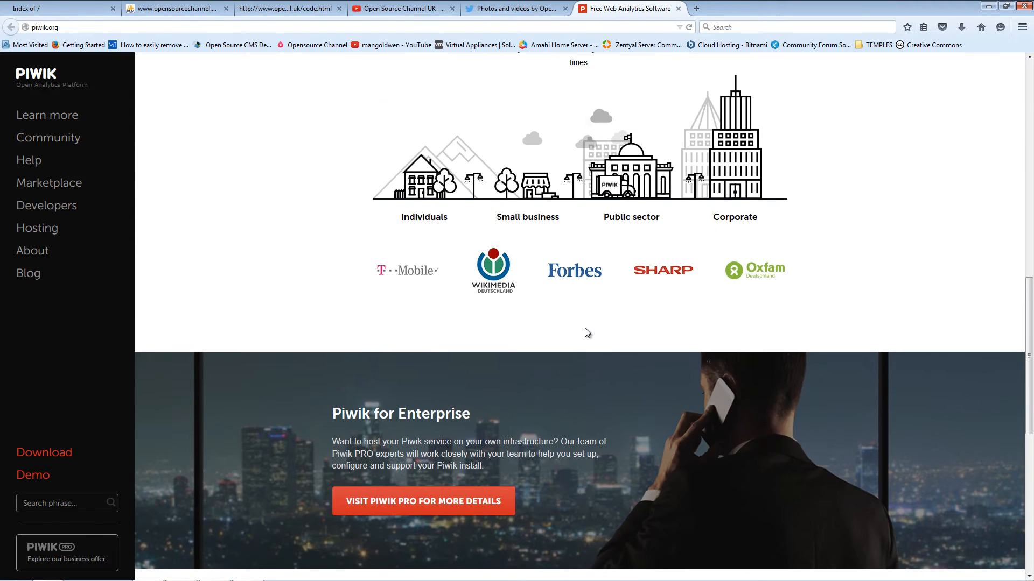
scroll("up", 3)
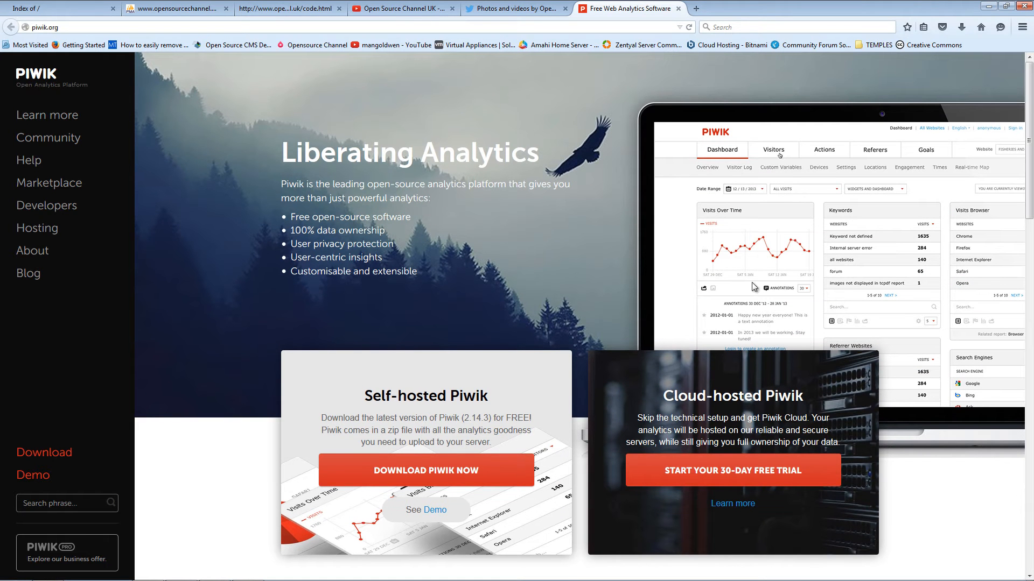
mouse_move(62, 450)
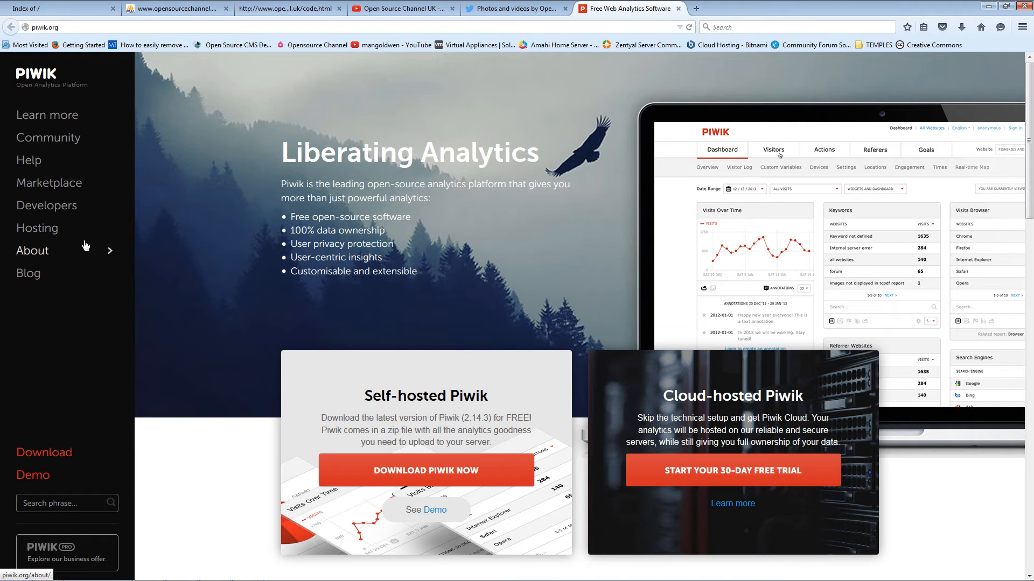
mouse_move(62, 138)
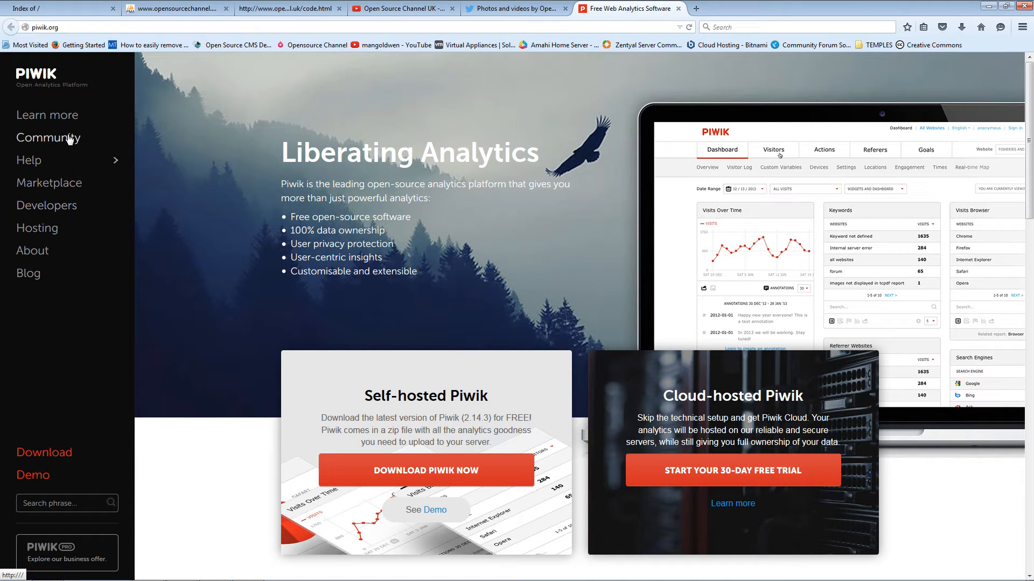
Open the Piwik Forums from the Community menu and scroll the category list
left_click(48, 138)
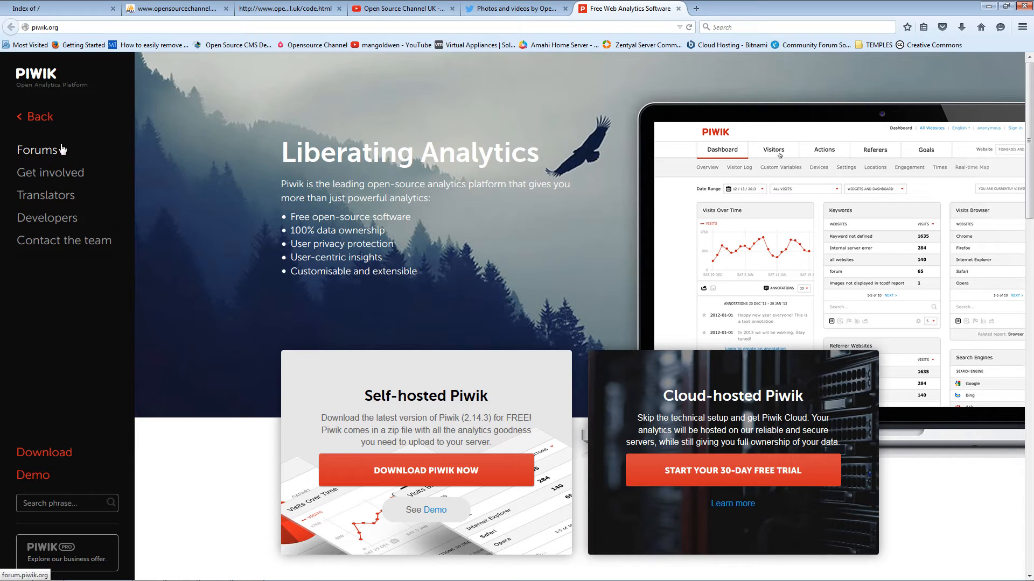
left_click(38, 151)
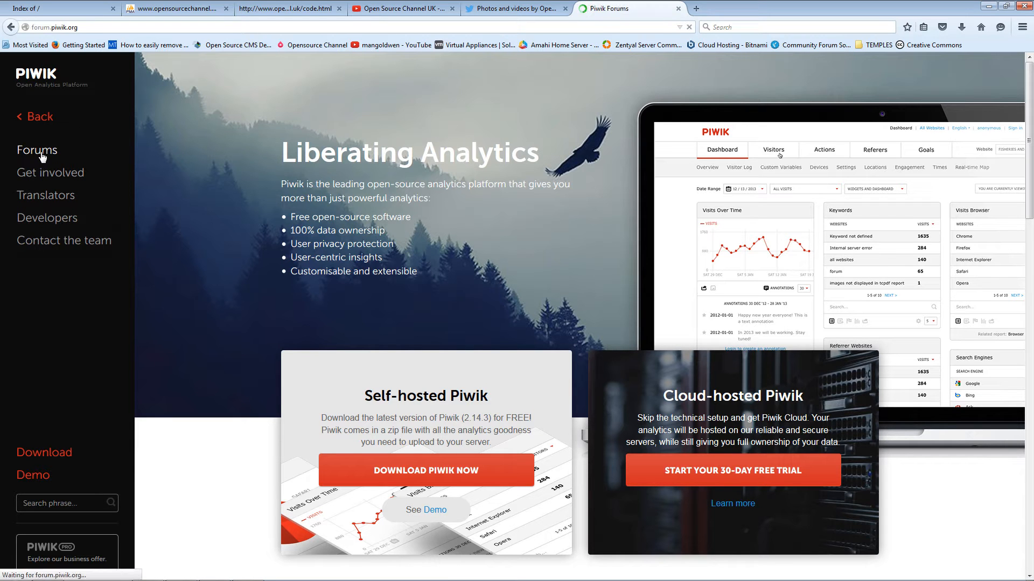
left_click(36, 150)
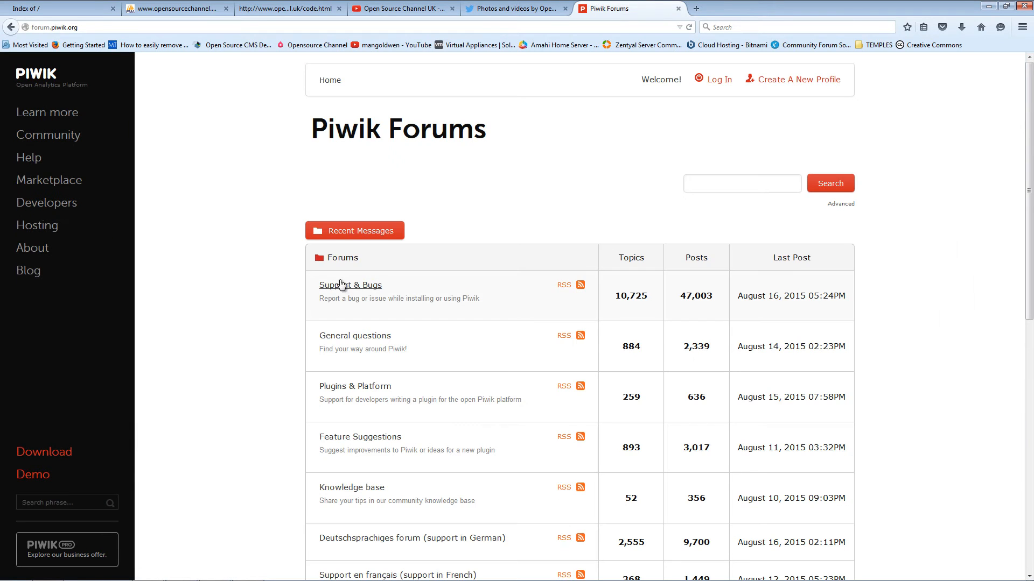
mouse_move(358, 347)
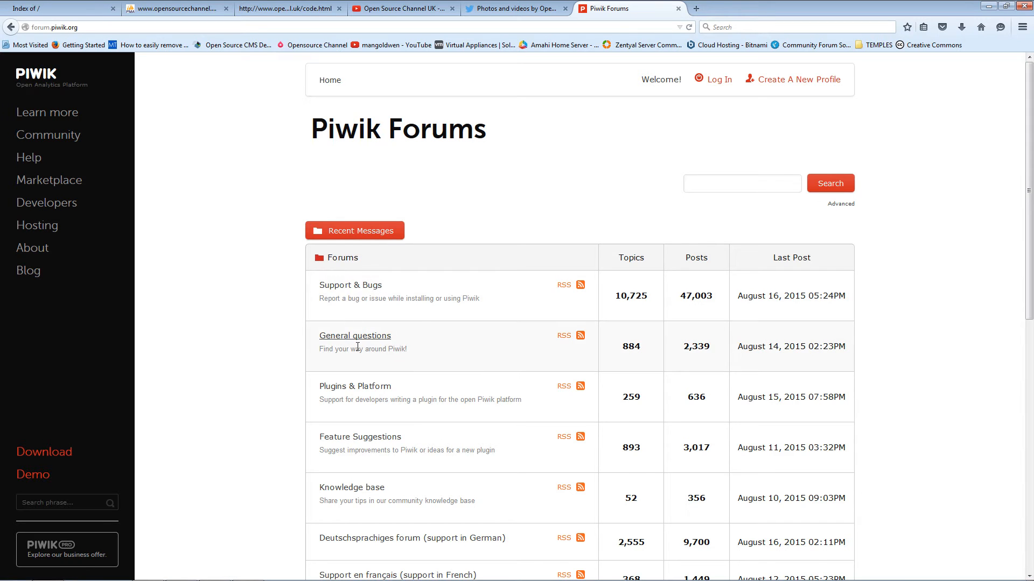
mouse_move(361, 397)
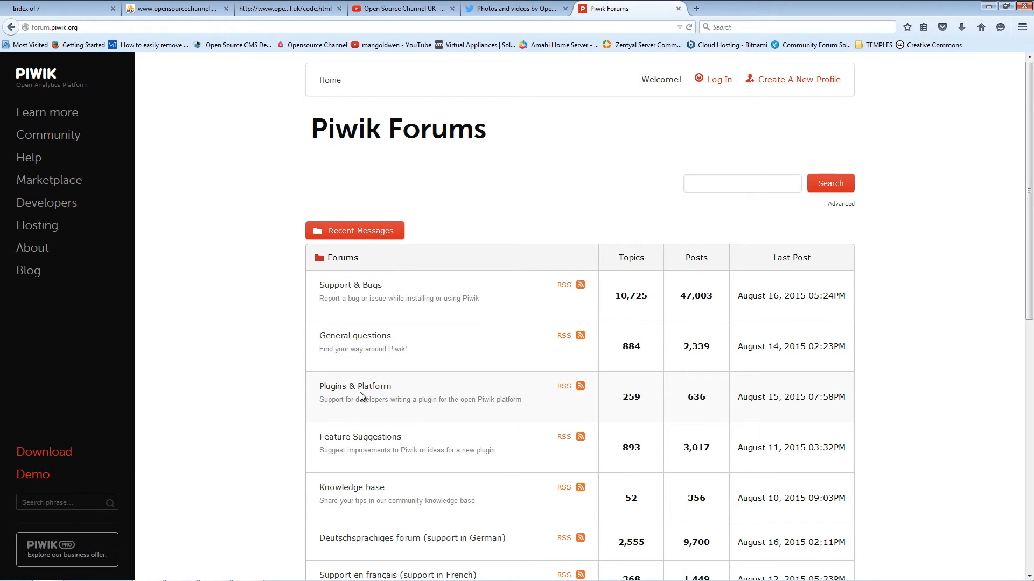
scroll("down", 3)
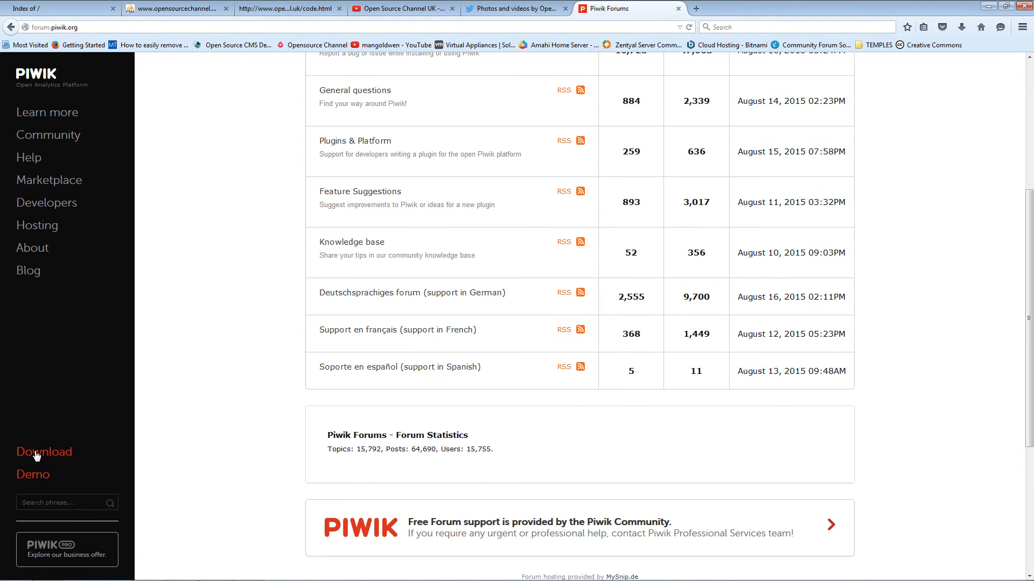
Download the Piwik 2.14.3 zip archive from the Piwik download page
left_click(44, 451)
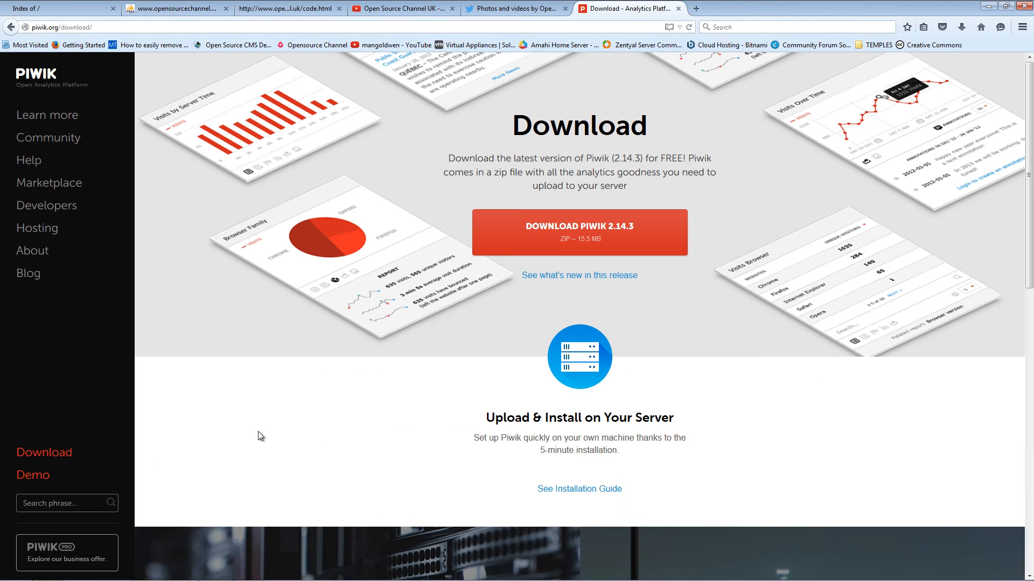
mouse_move(581, 232)
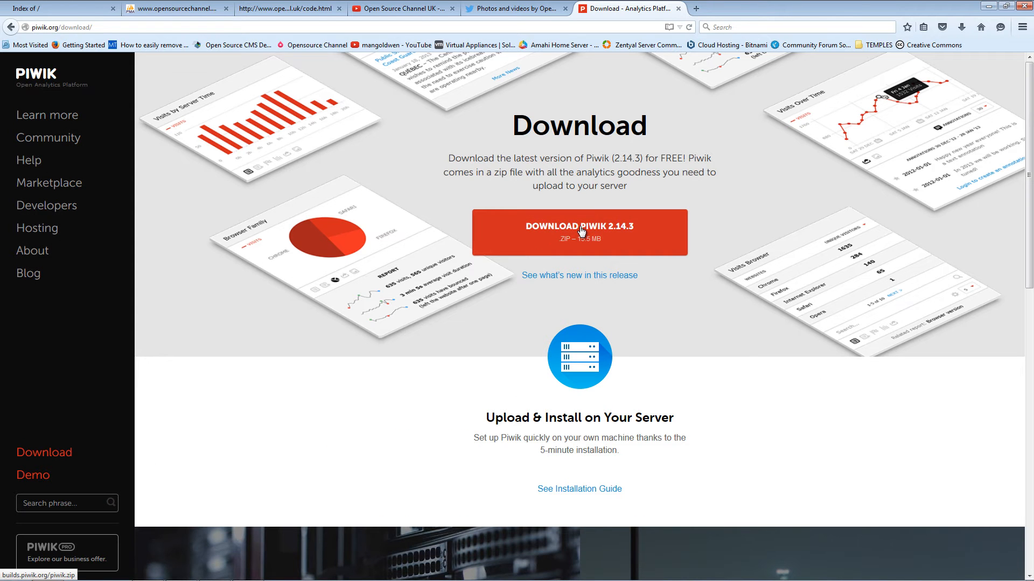
left_click(580, 233)
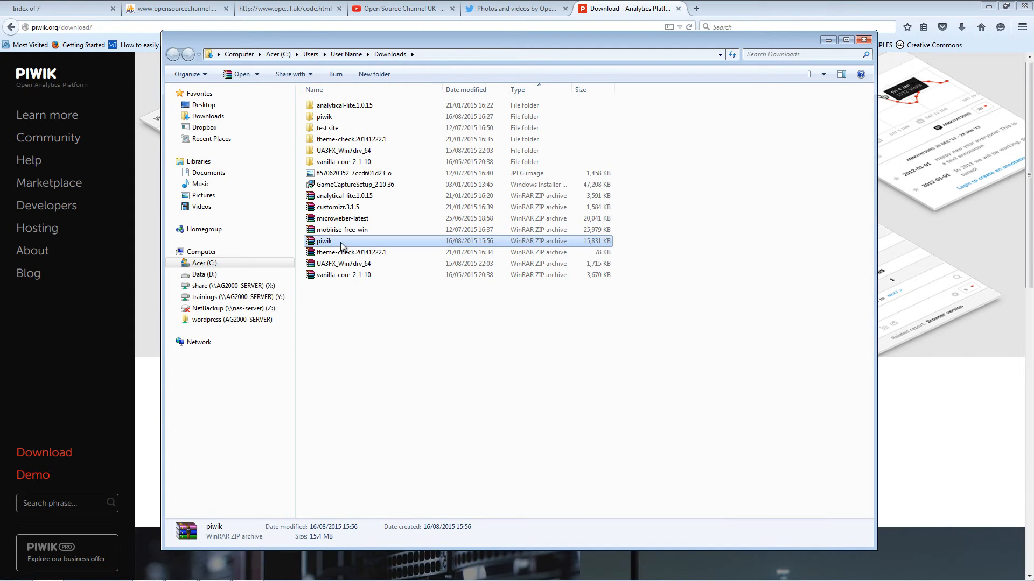
Open the inner piwik folder from the downloaded archive and minimise Firefox
right_click(322, 241)
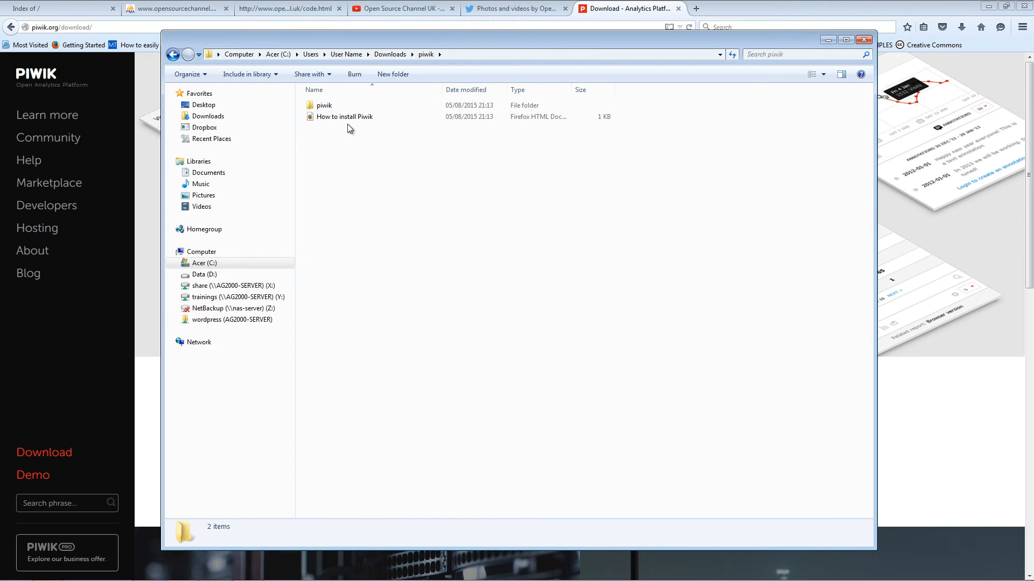
double_click(324, 105)
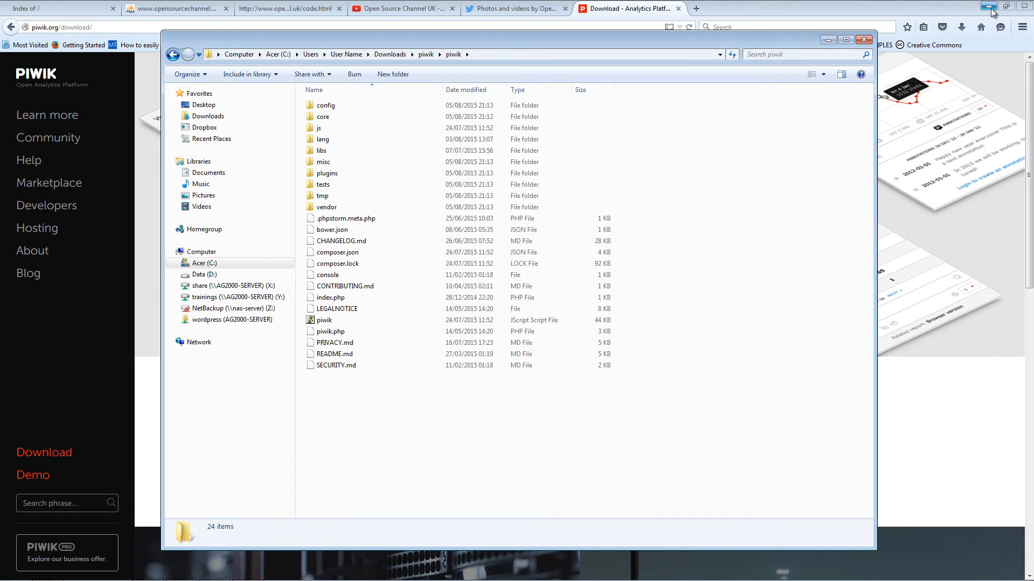
left_click(983, 7)
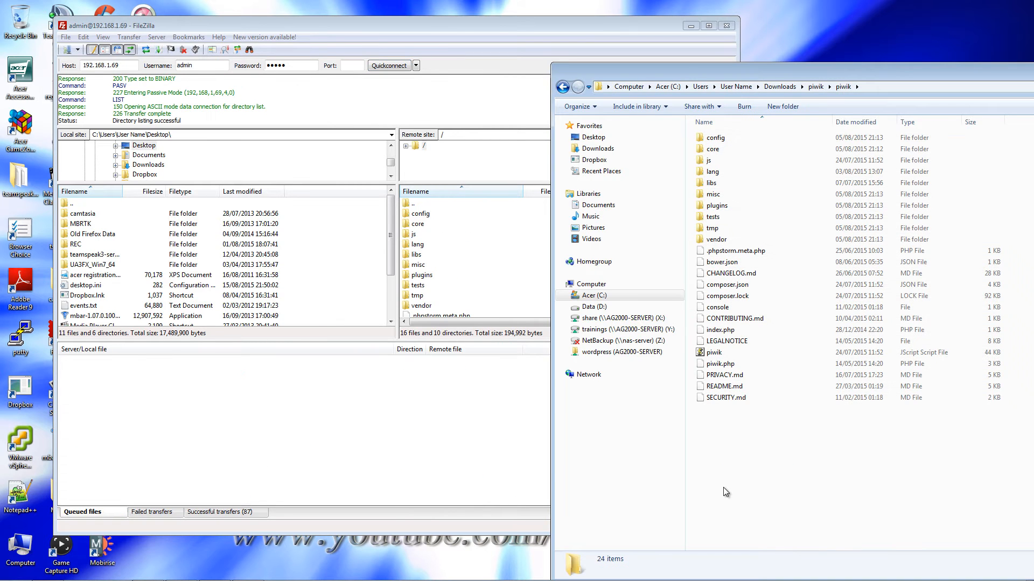
mouse_move(501, 145)
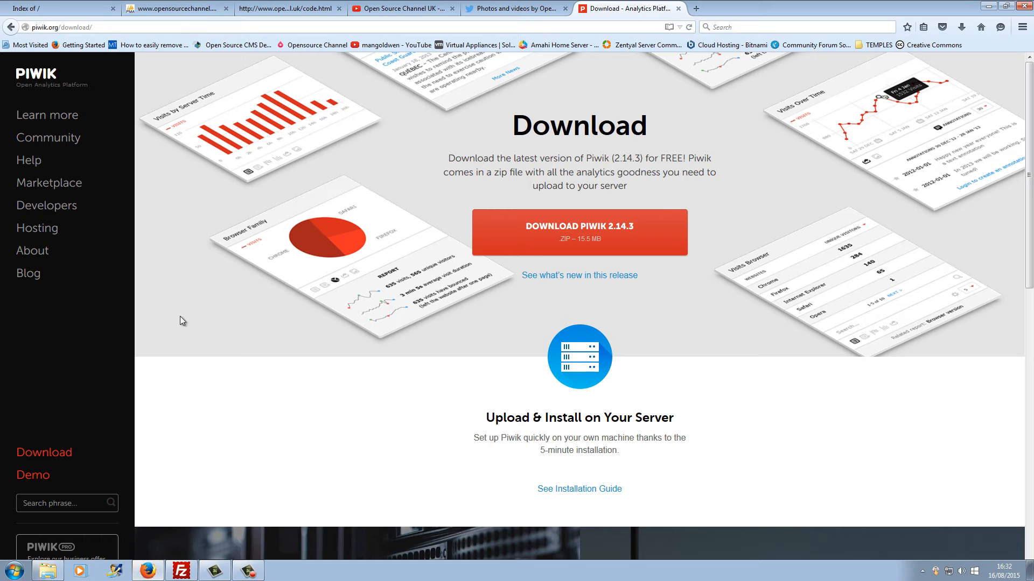
Switch to the phpMyAdmin tab to set up the analitycs database
left_click(56, 8)
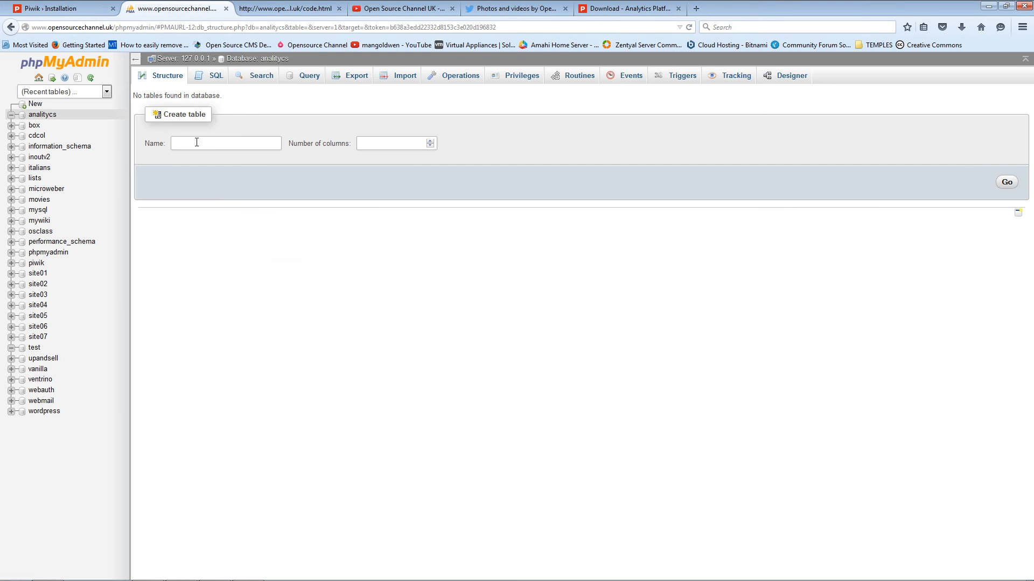
mouse_move(39, 116)
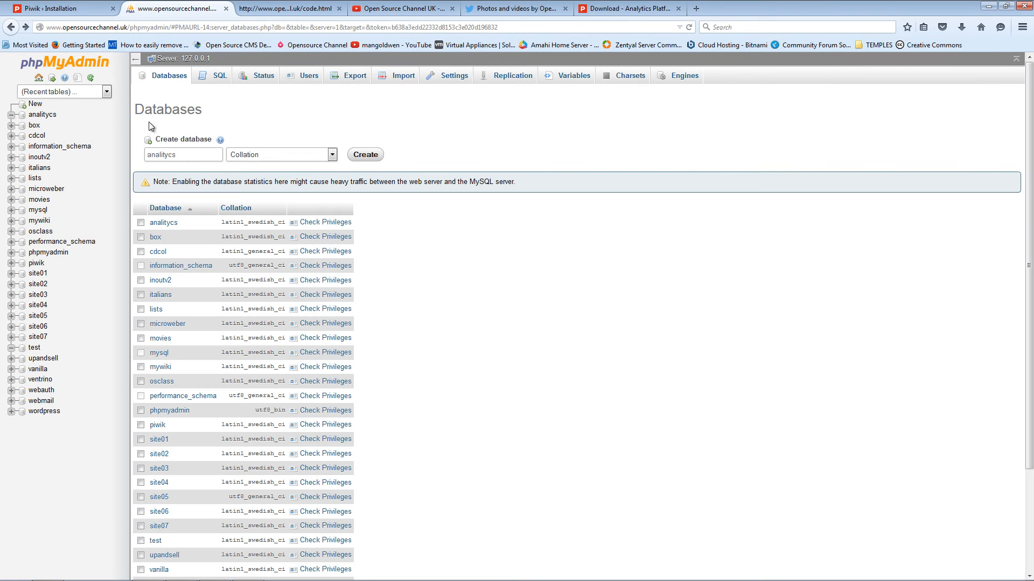
mouse_move(226, 7)
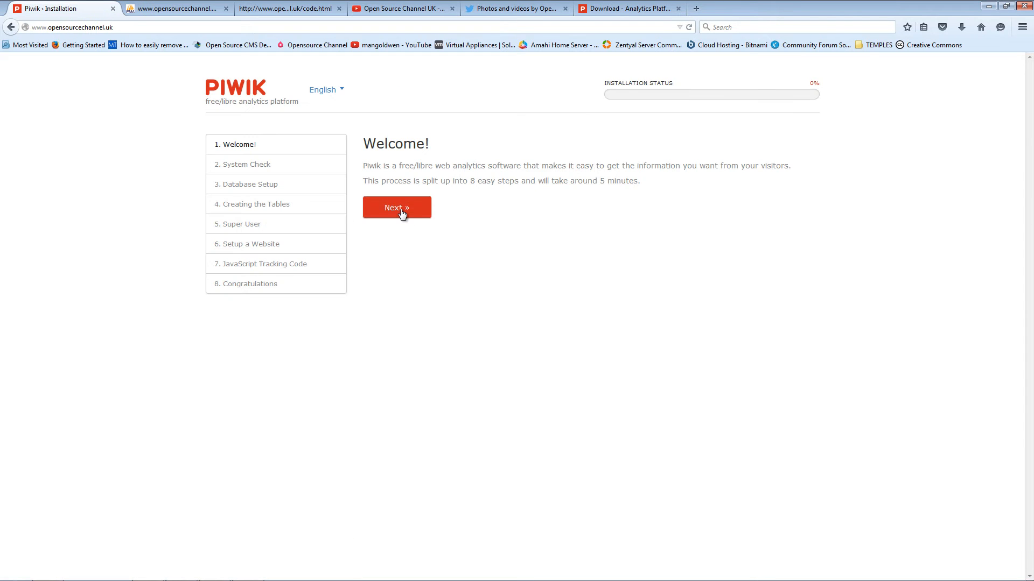
Advance Piwik's installer through Welcome and System Check to the Database Setup form
left_click(397, 207)
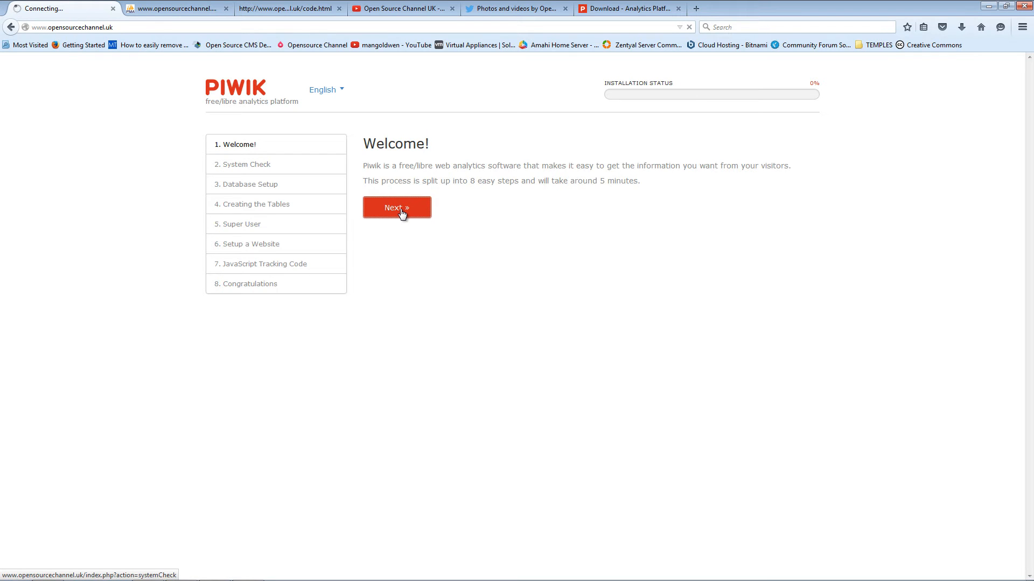
left_click(397, 207)
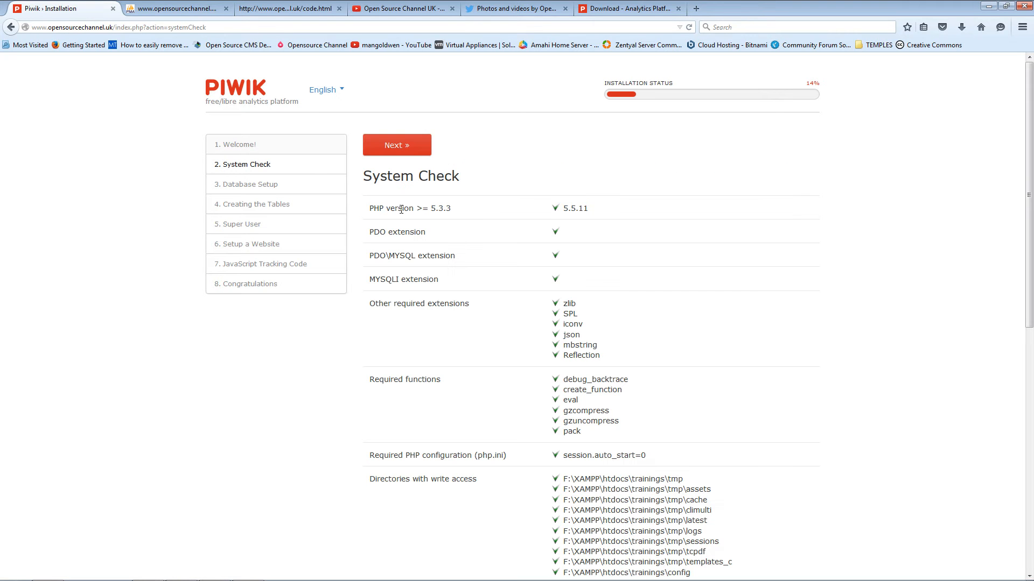
mouse_move(546, 202)
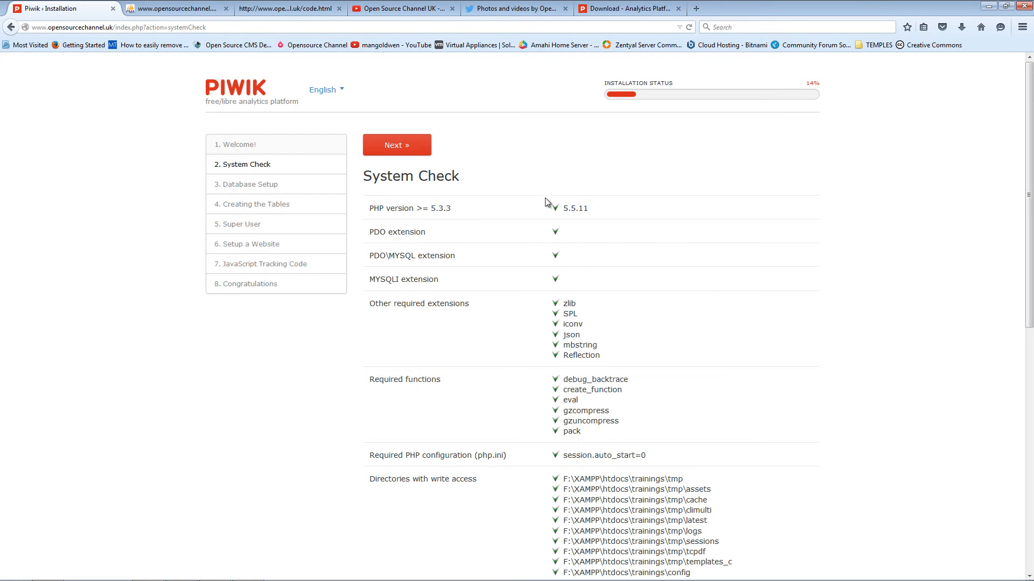
scroll("down", 3)
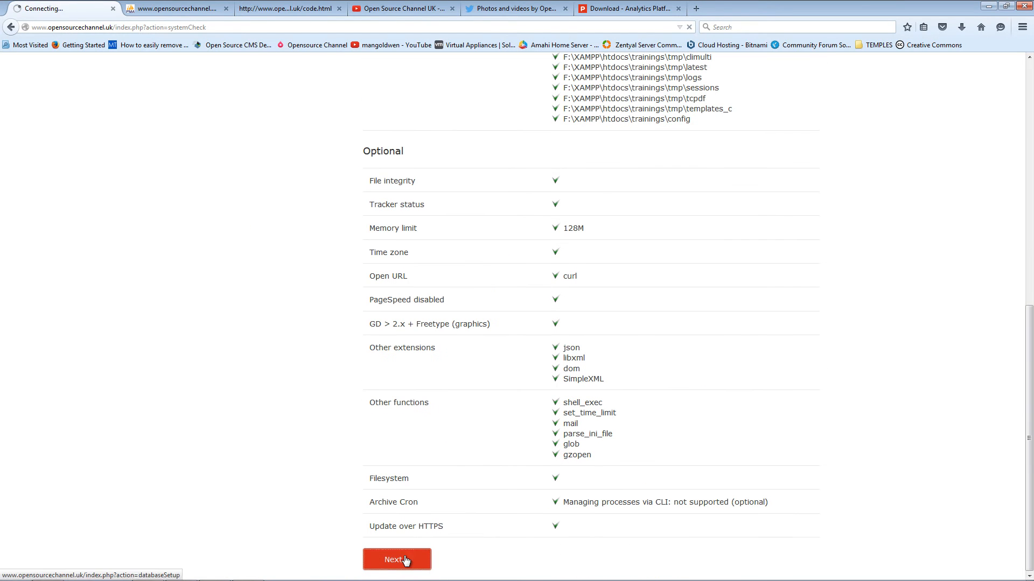
left_click(397, 559)
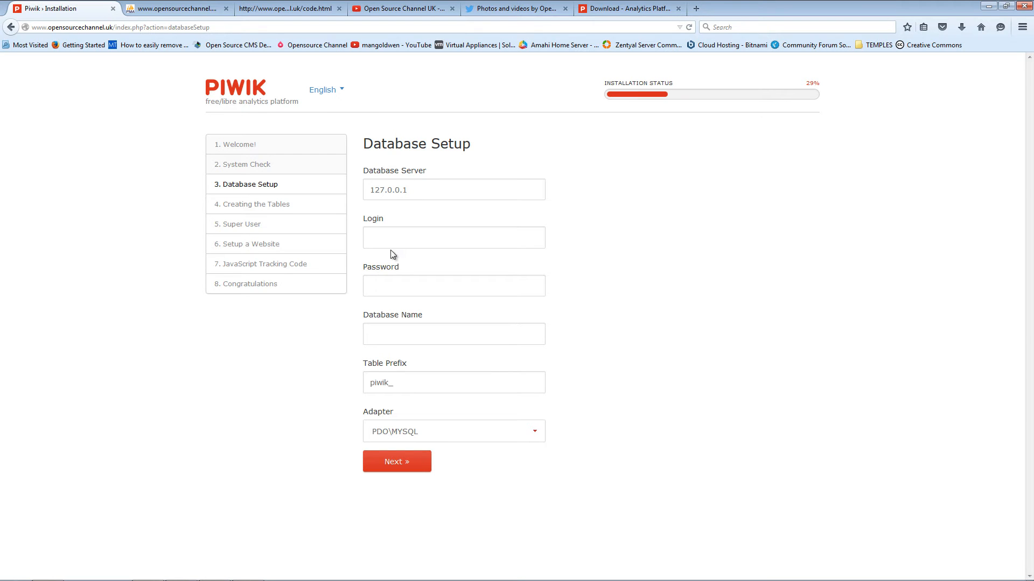
Check phpMyAdmin's user list, then enter the login, password and database name analytics
left_click(161, 10)
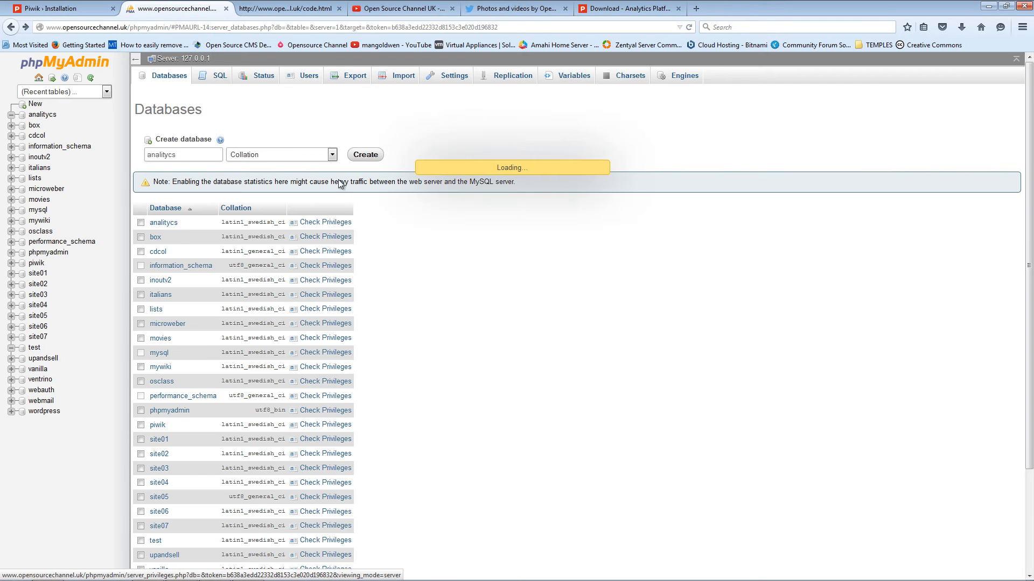
left_click(307, 75)
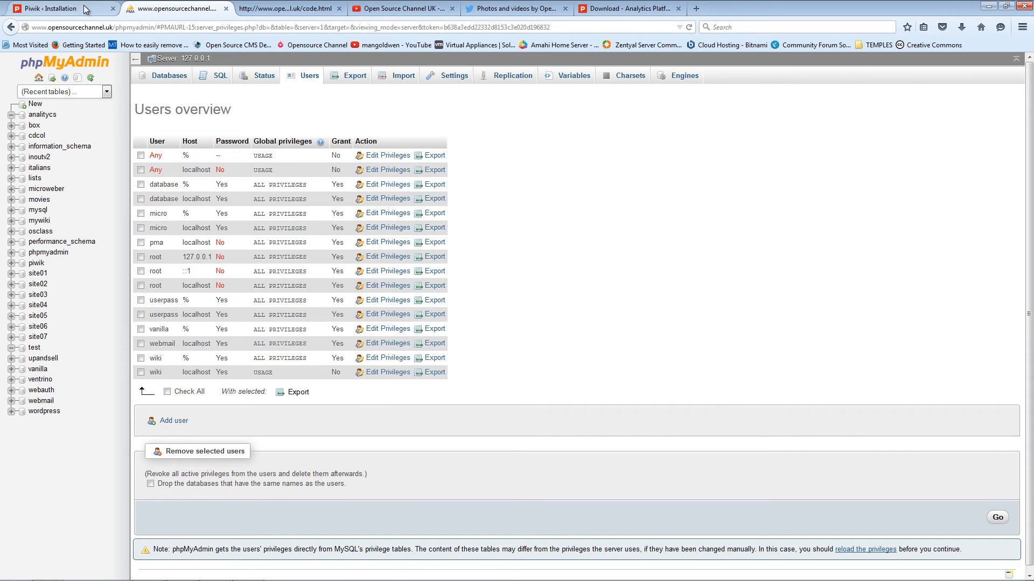
left_click(49, 7)
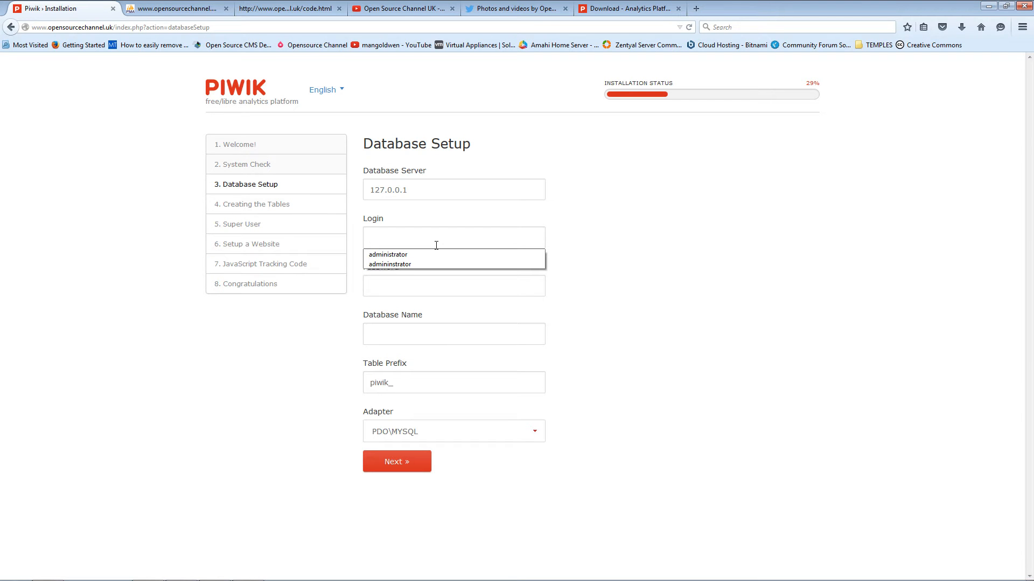
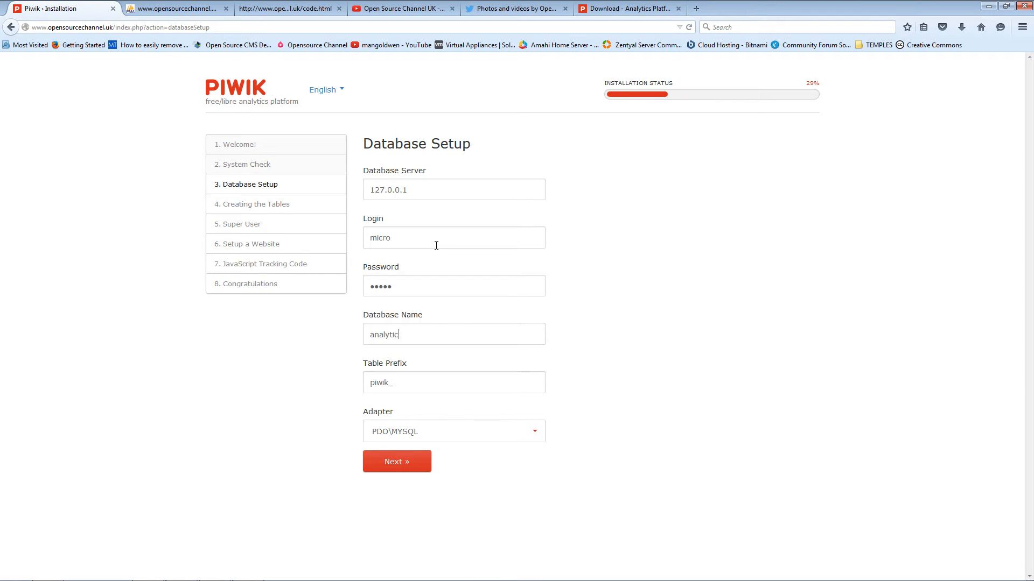
Recheck the database users, submit the connection details and continue to the Super User step
left_click(161, 6)
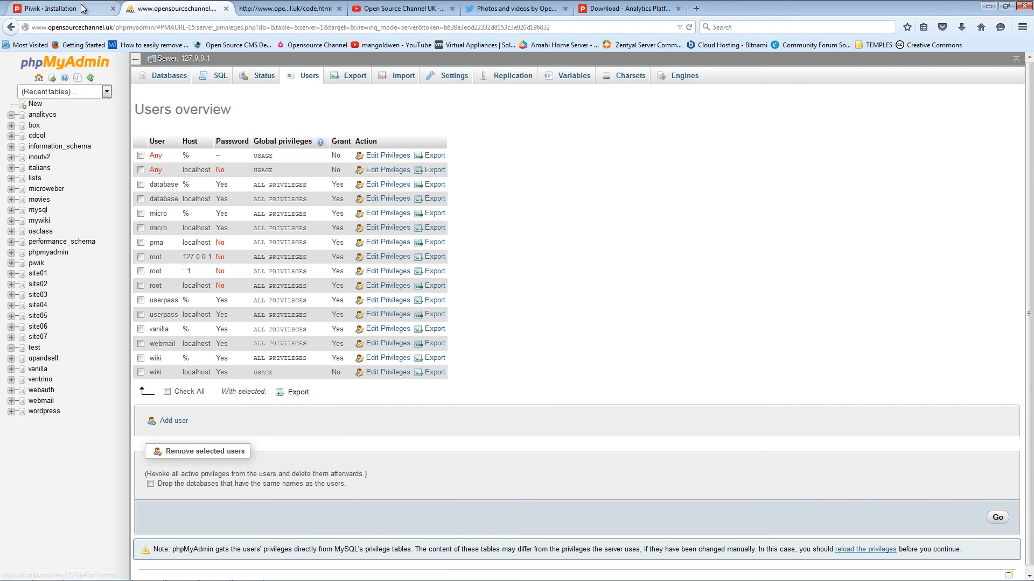
left_click(53, 10)
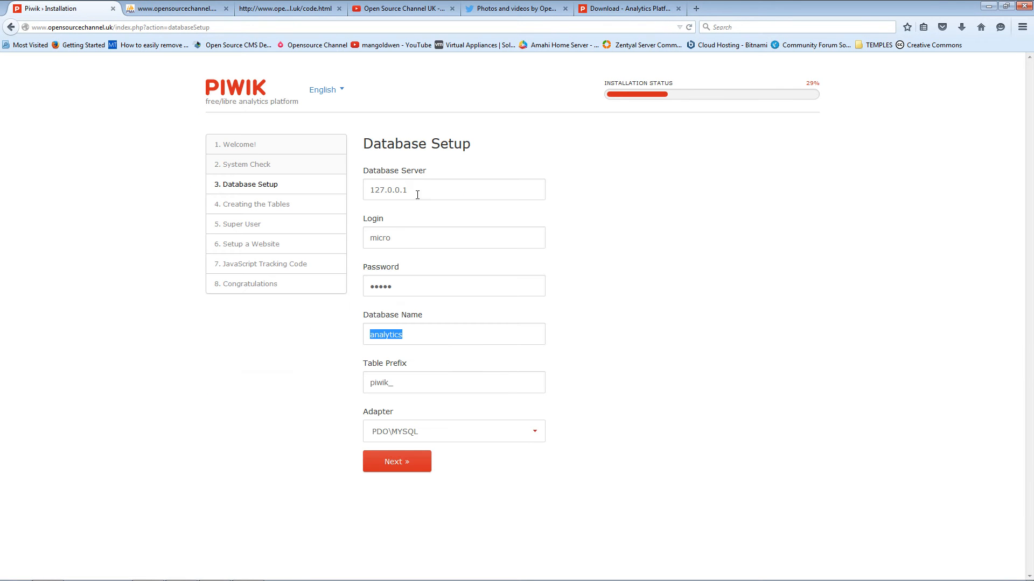
left_click(397, 462)
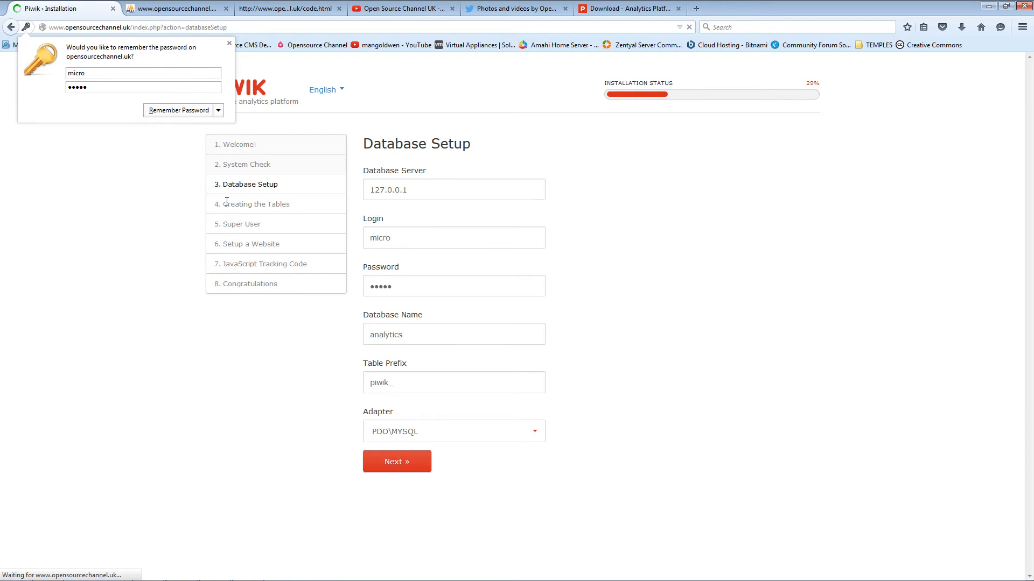
left_click(397, 461)
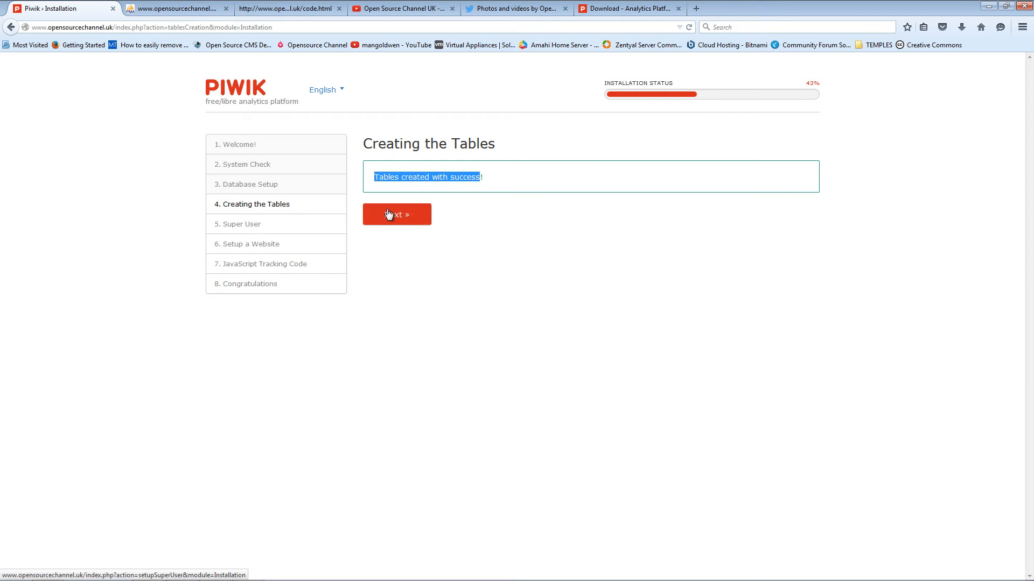
left_click(396, 215)
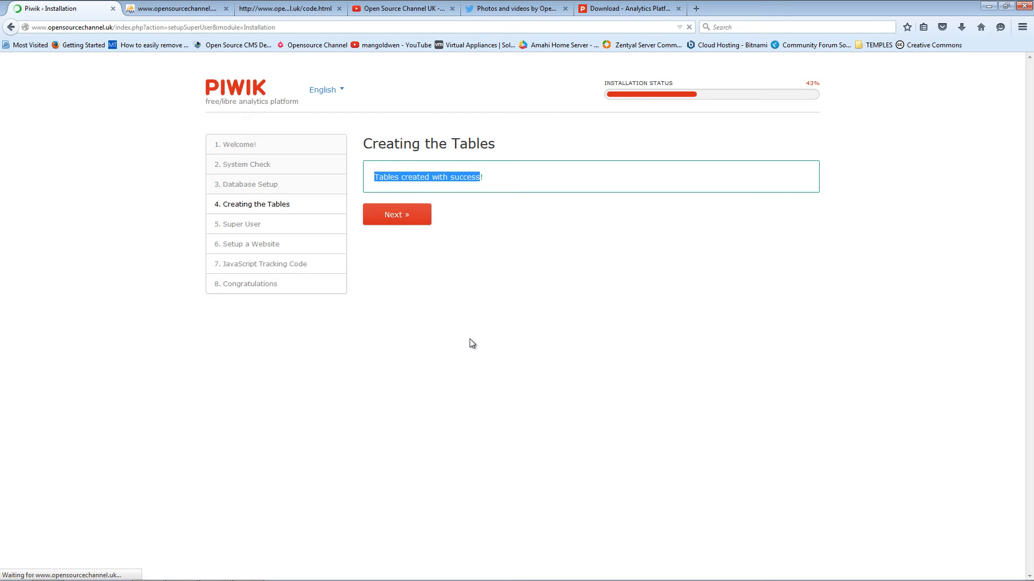
left_click(396, 214)
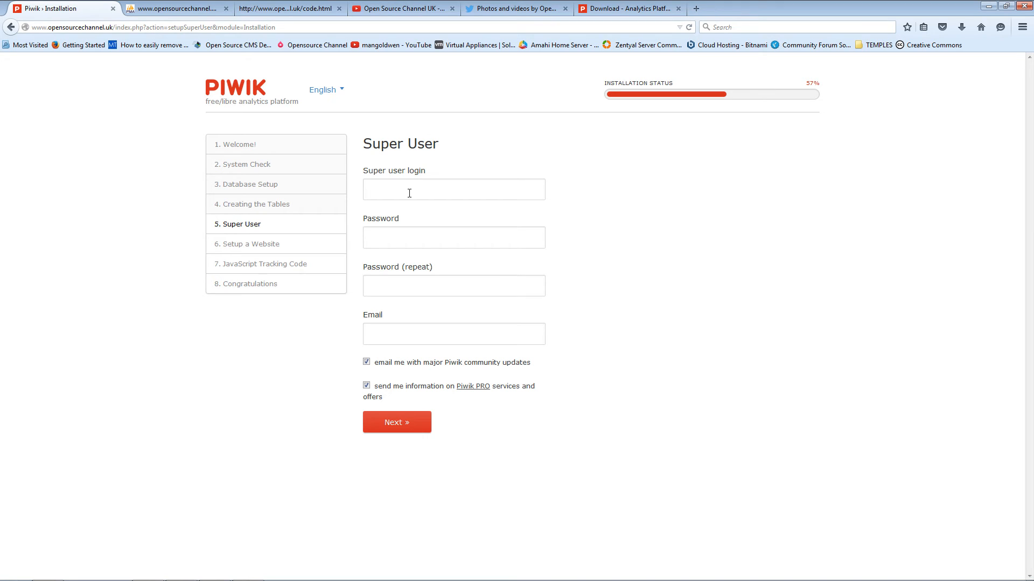
Create super user 'admin' with password and info@ email, declining both mailing options
left_click(454, 188)
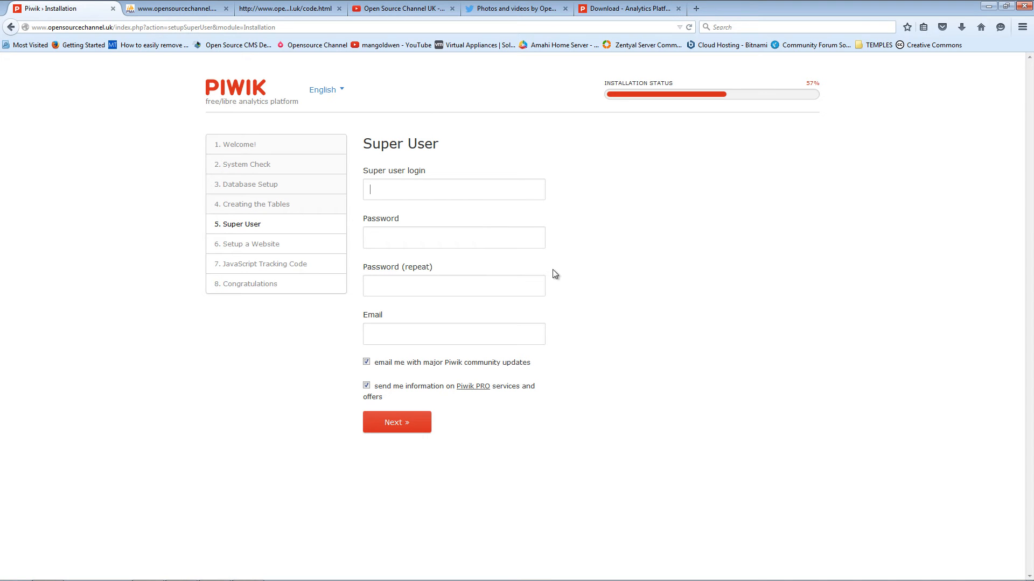
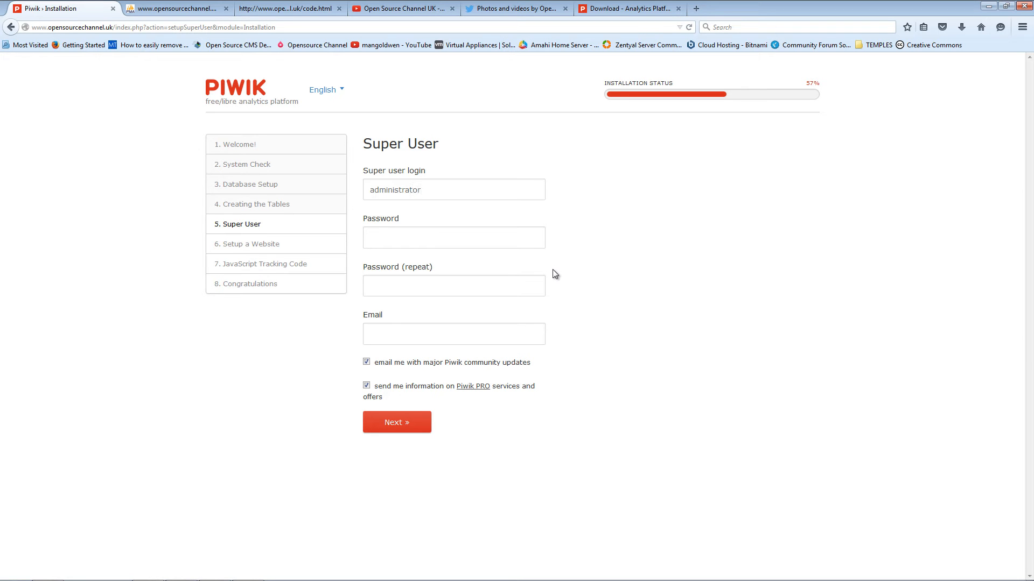
double_click(394, 189)
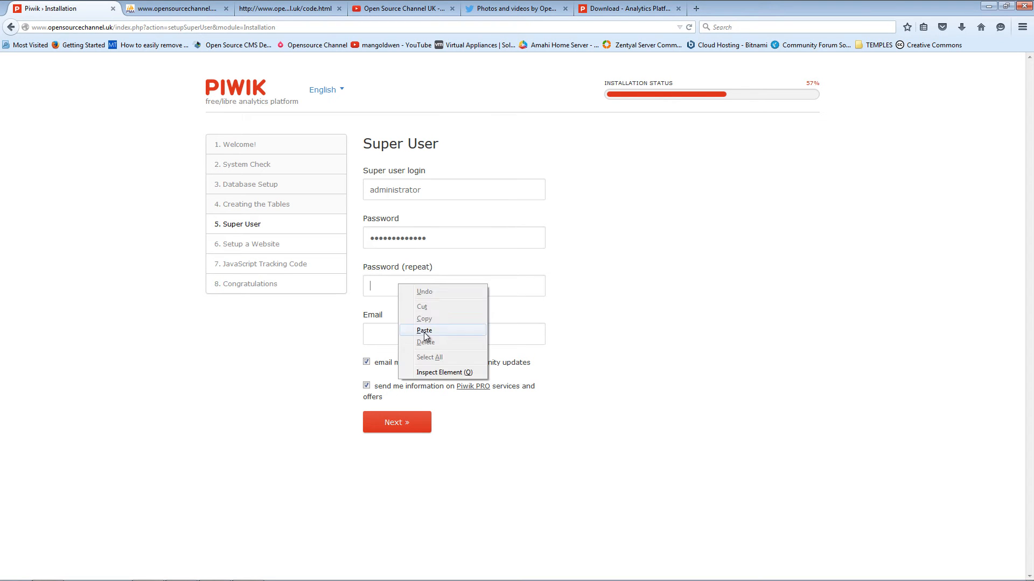
left_click(424, 330)
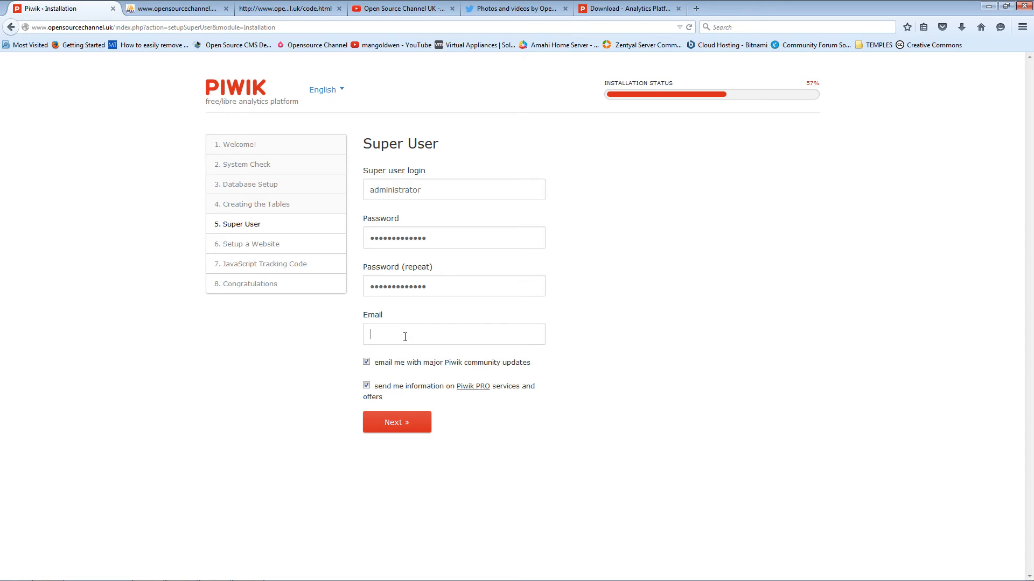
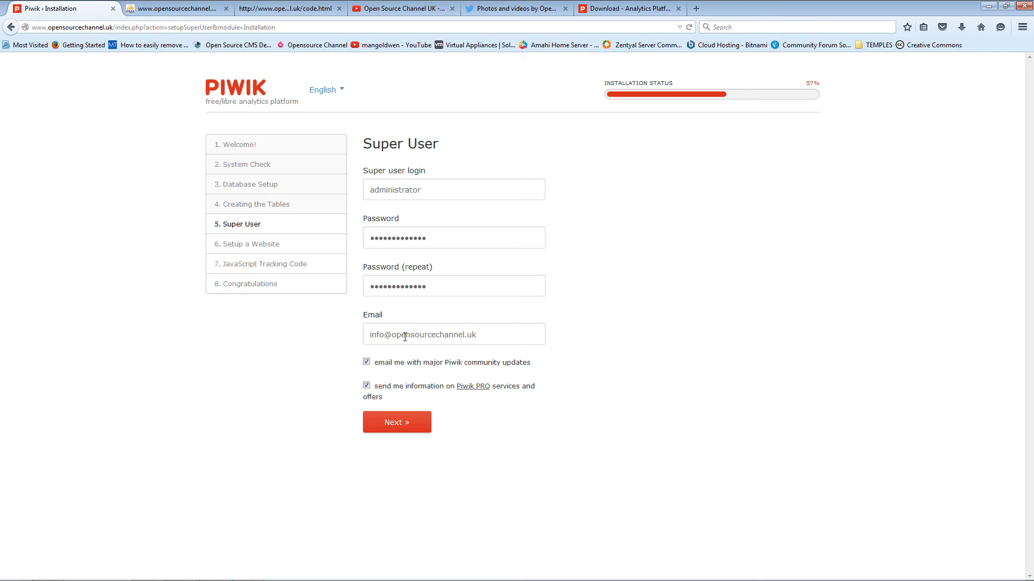
mouse_move(384, 335)
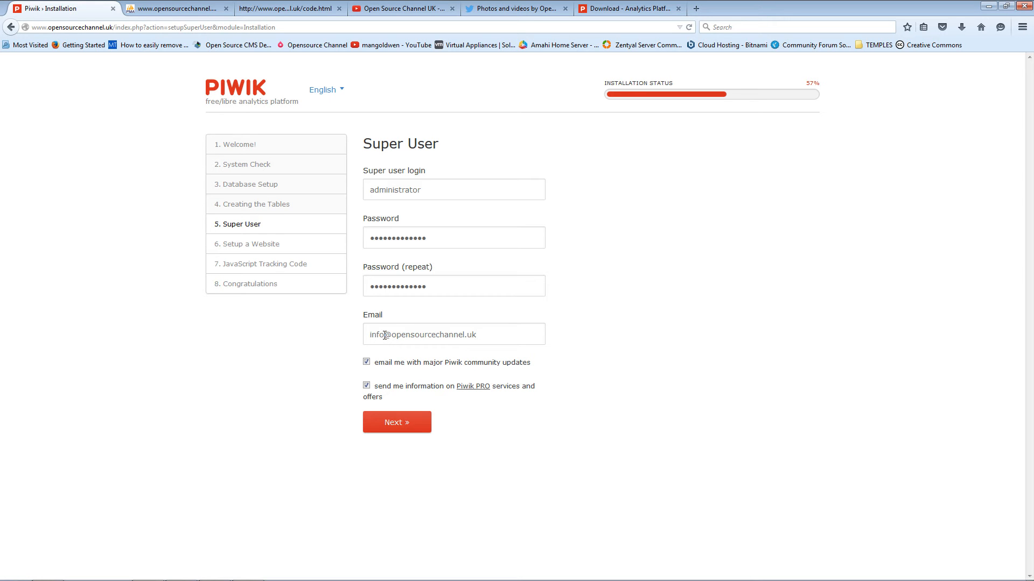
mouse_move(377, 364)
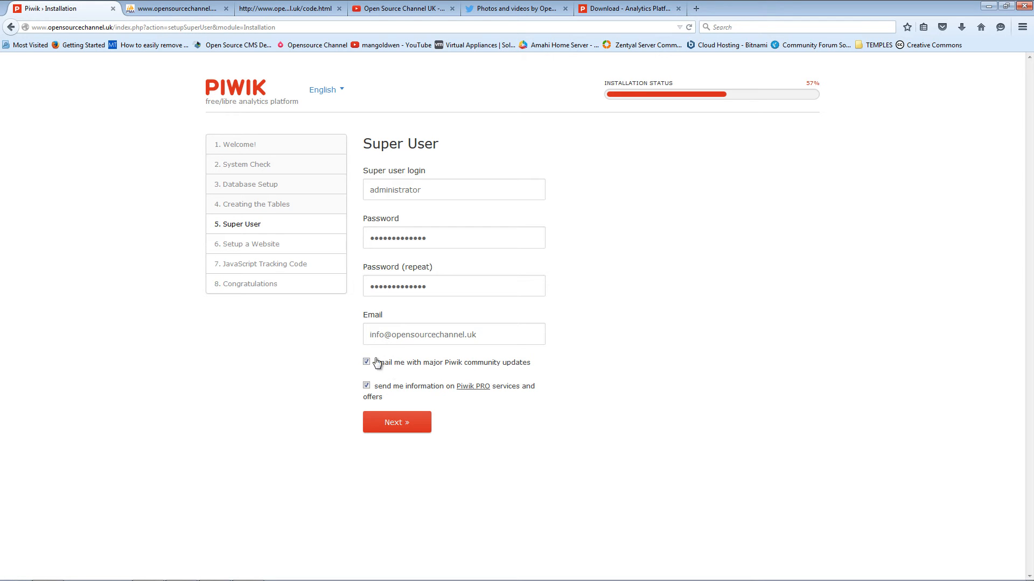
left_click(366, 384)
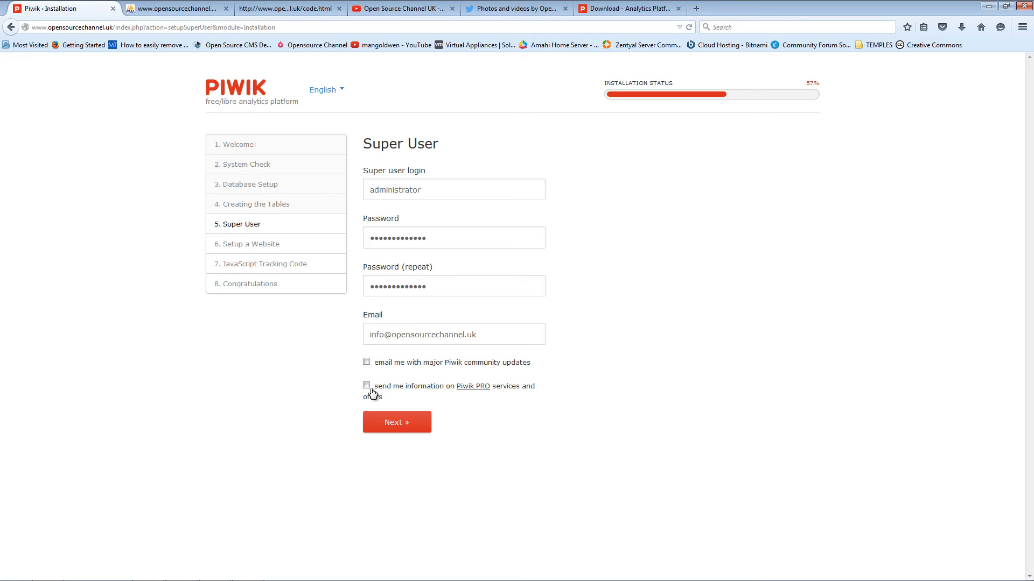
left_click(397, 422)
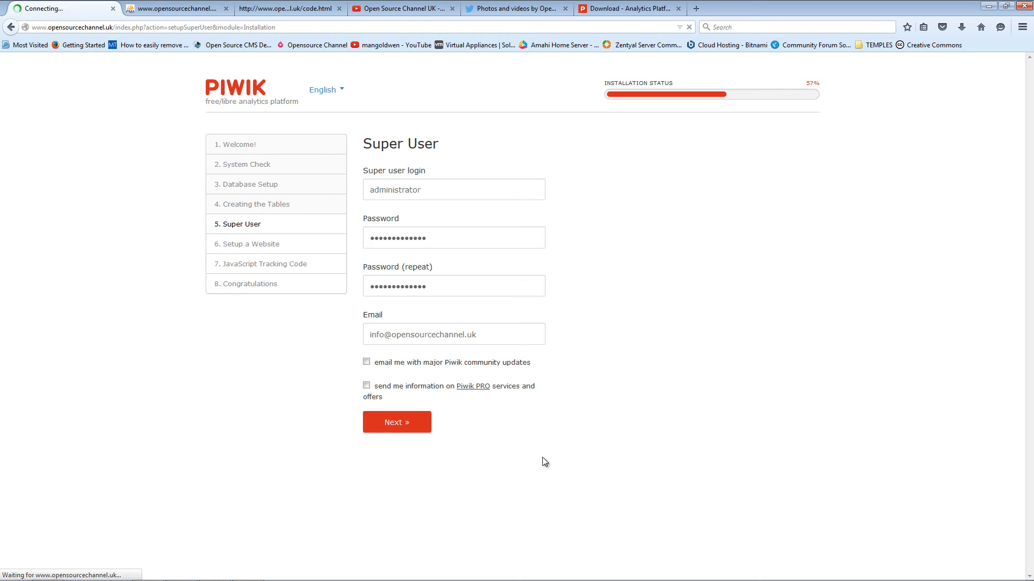
left_click(397, 423)
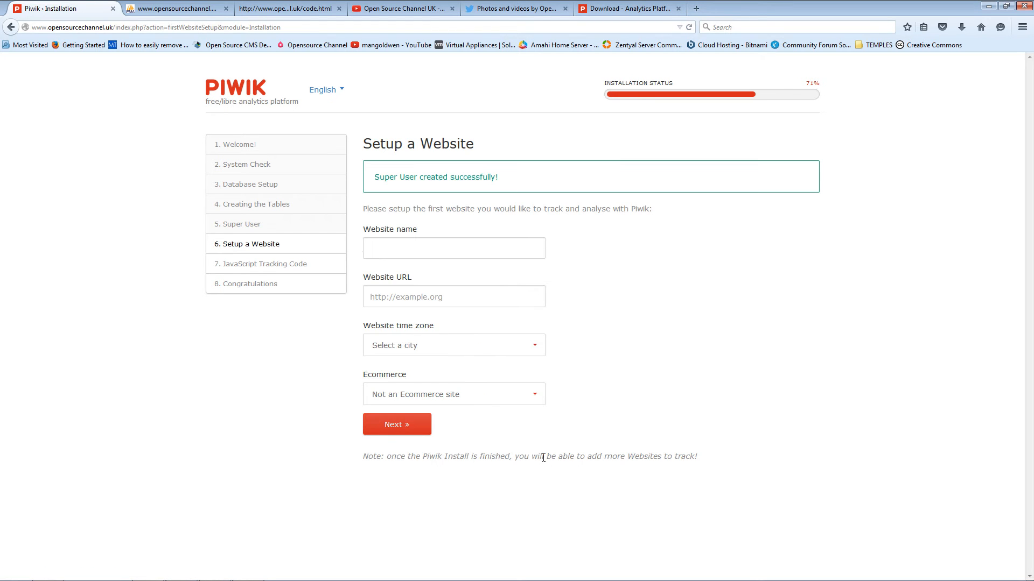
left_click(454, 247)
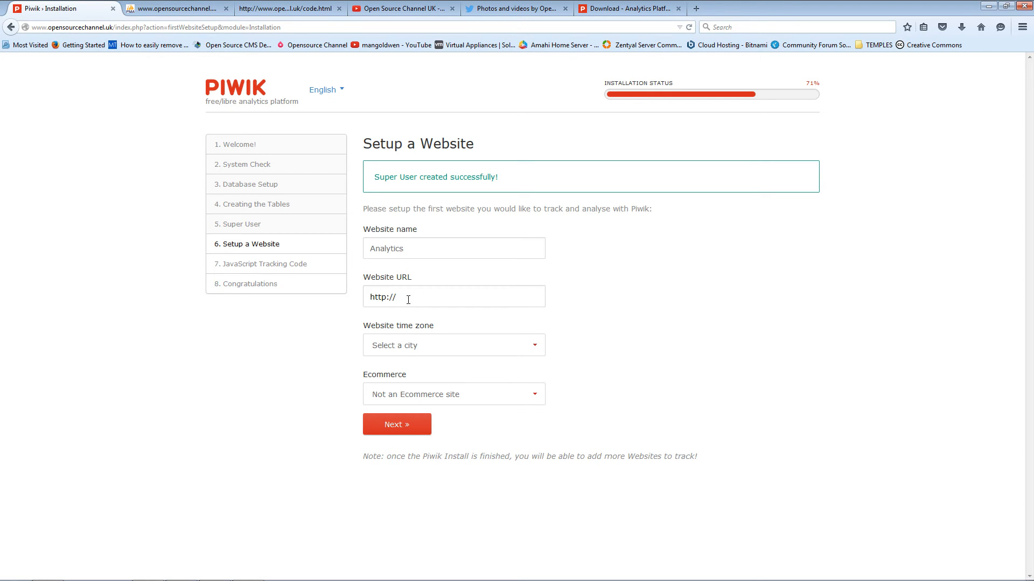
type("opensource")
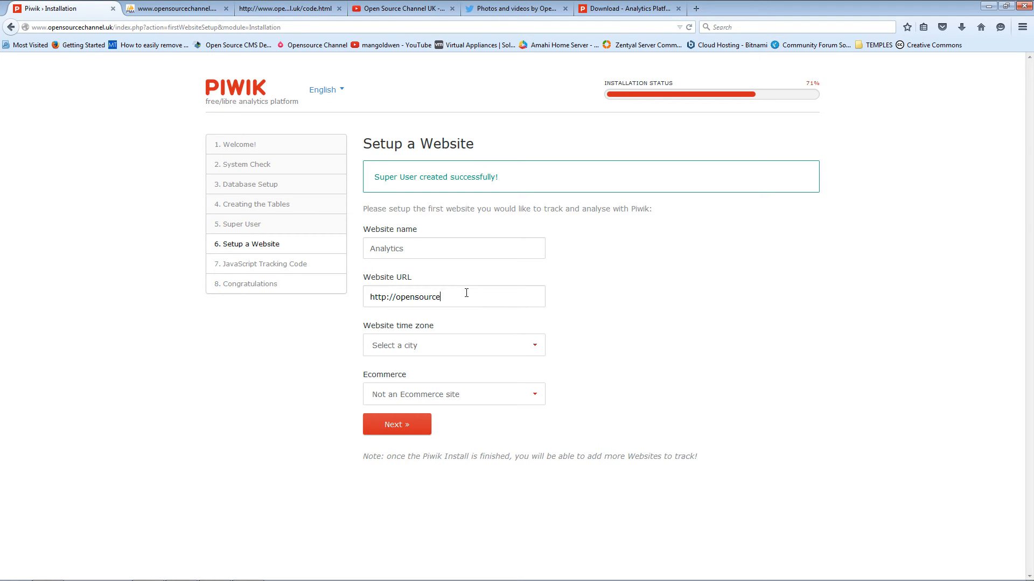
type("channel")
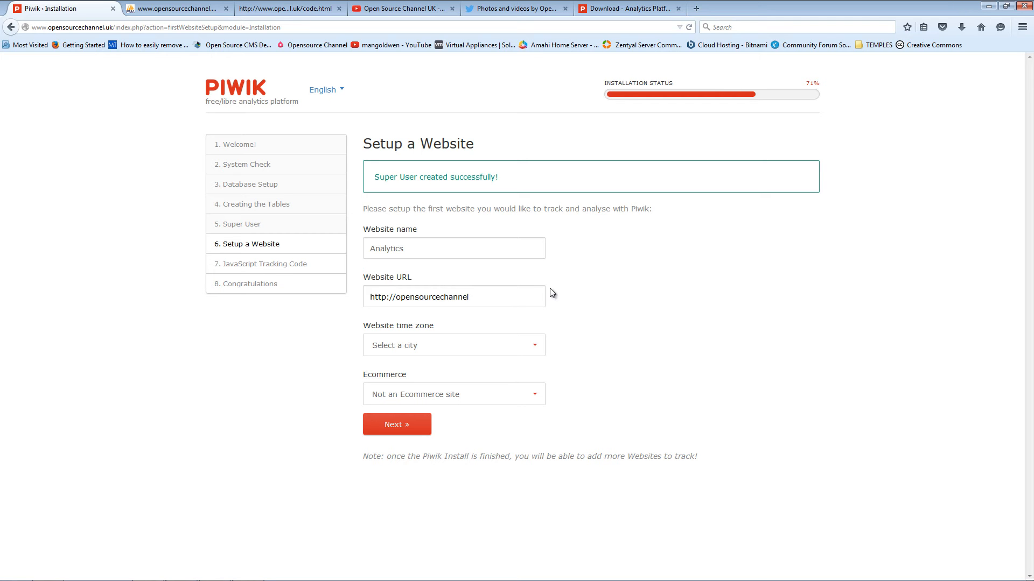
type(".")
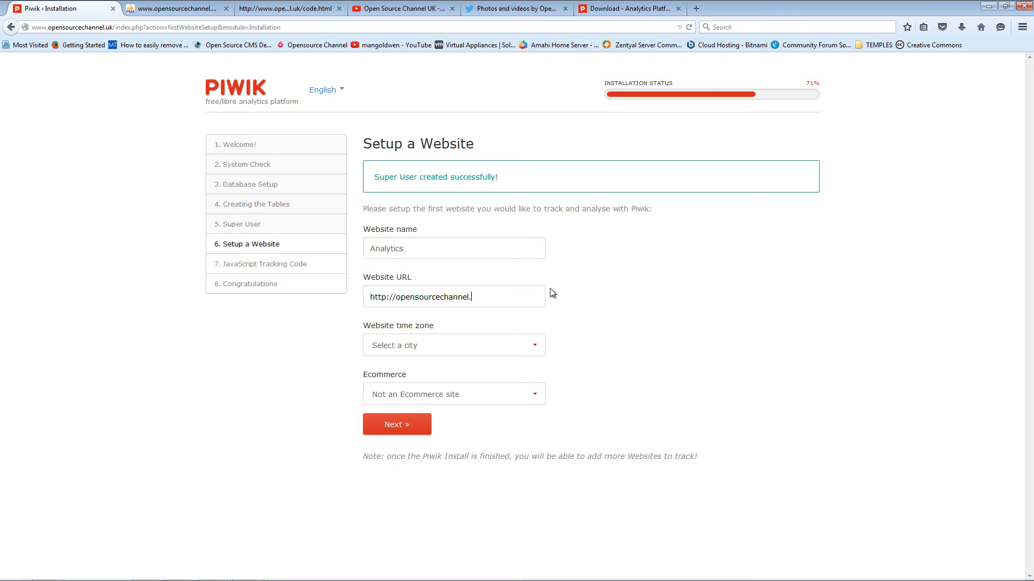
mouse_move(508, 275)
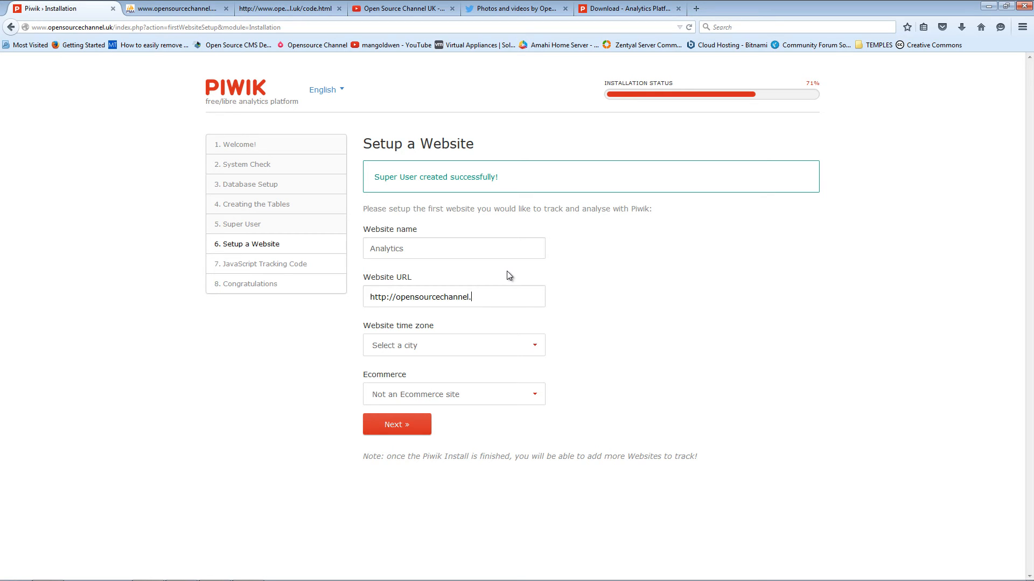
type("uk")
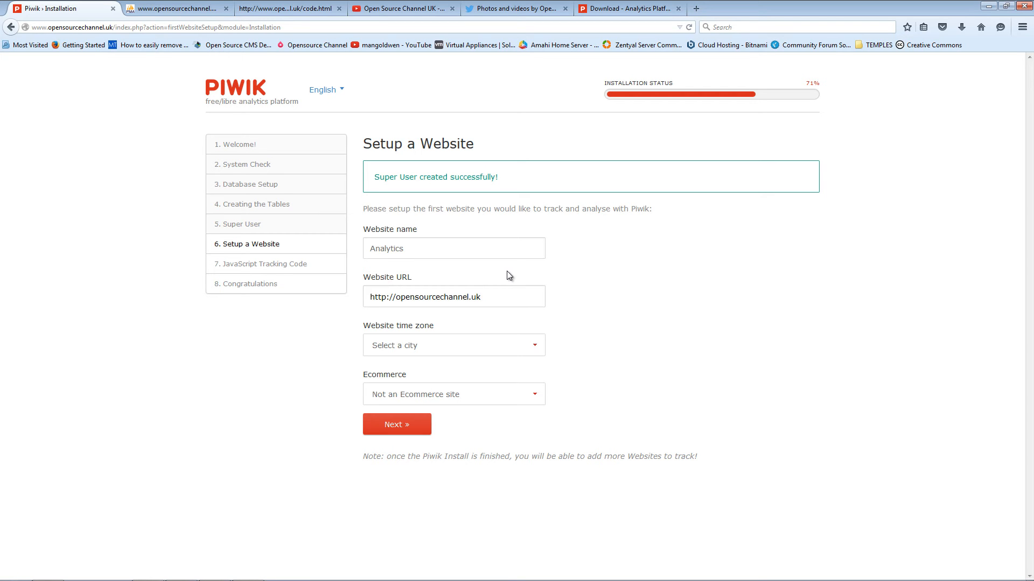
left_click(454, 346)
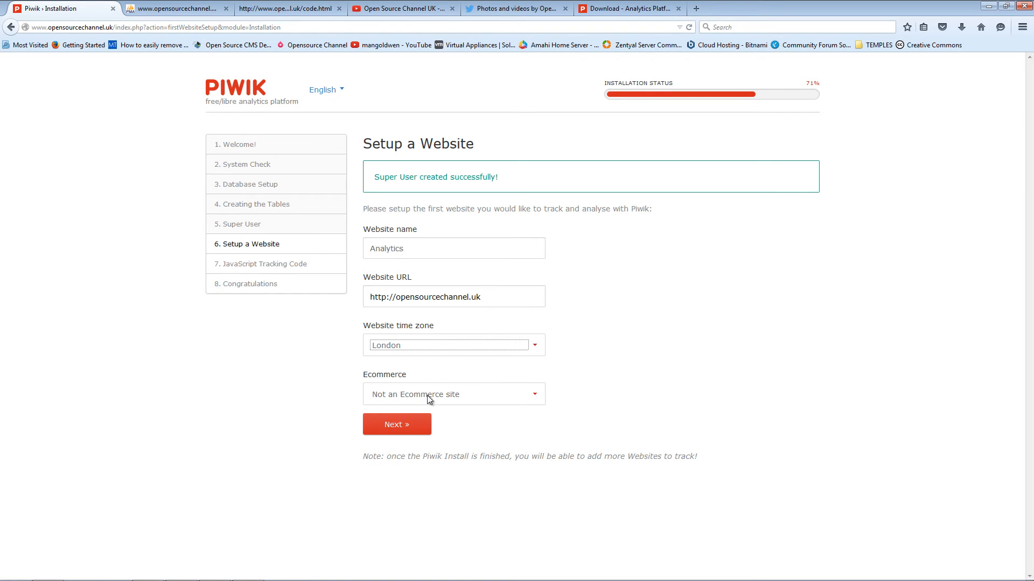
left_click(454, 394)
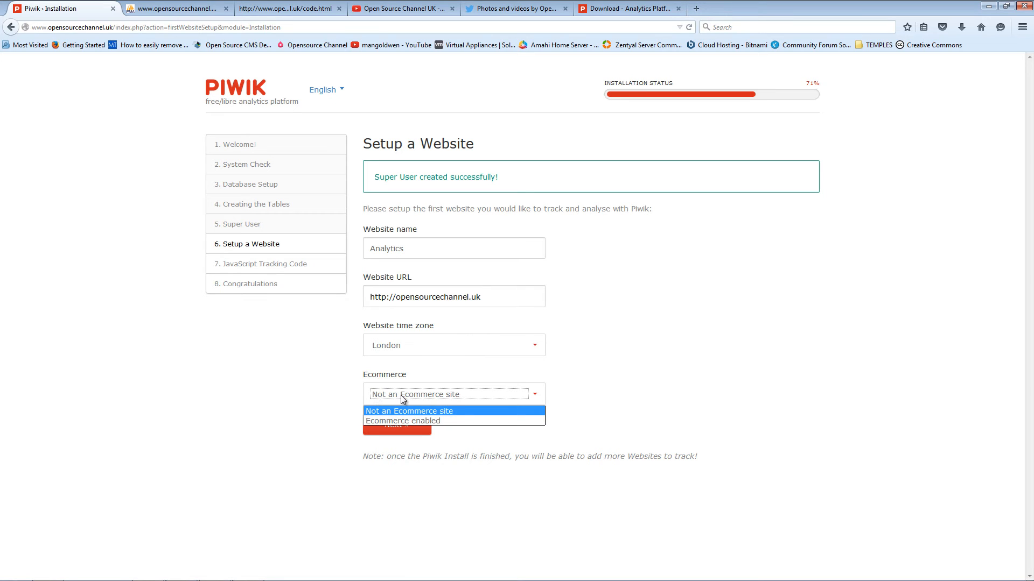
left_click(403, 421)
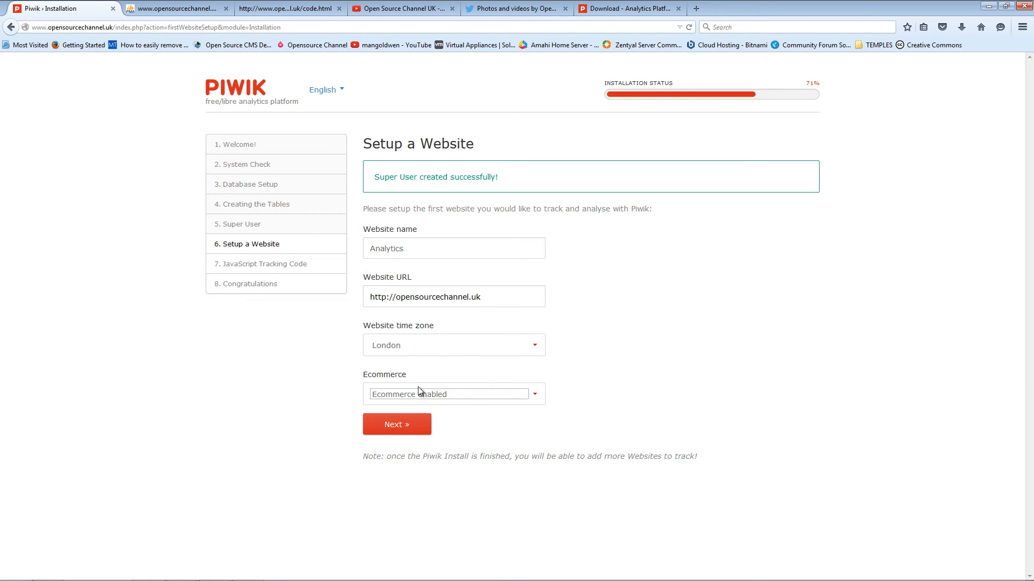
left_click(397, 425)
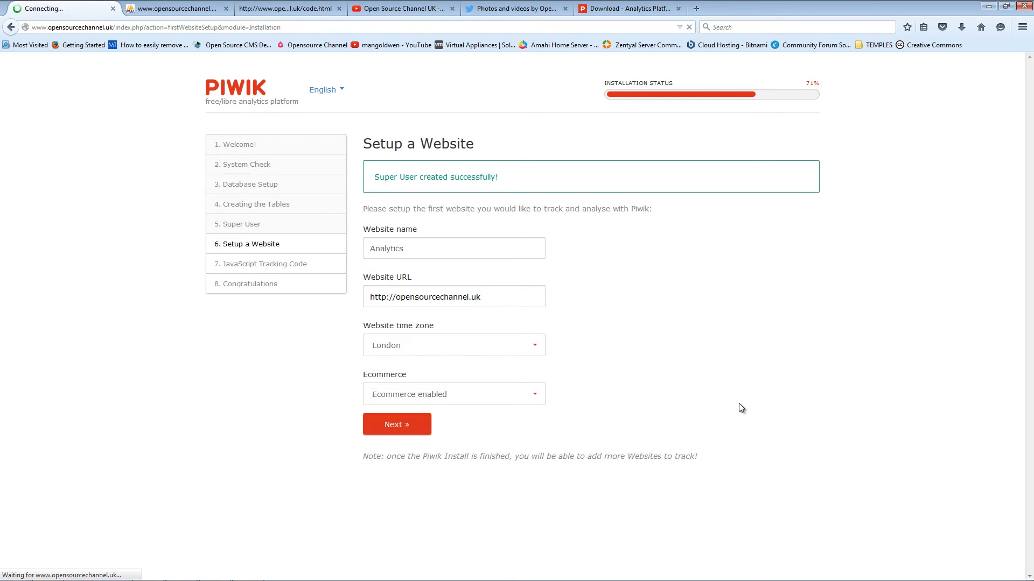
left_click(397, 424)
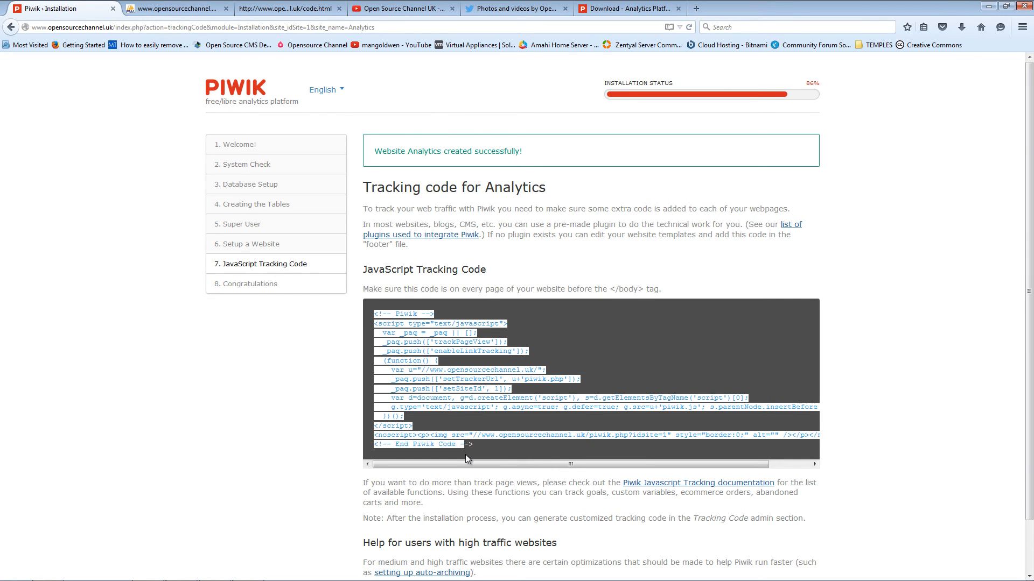
mouse_move(743, 426)
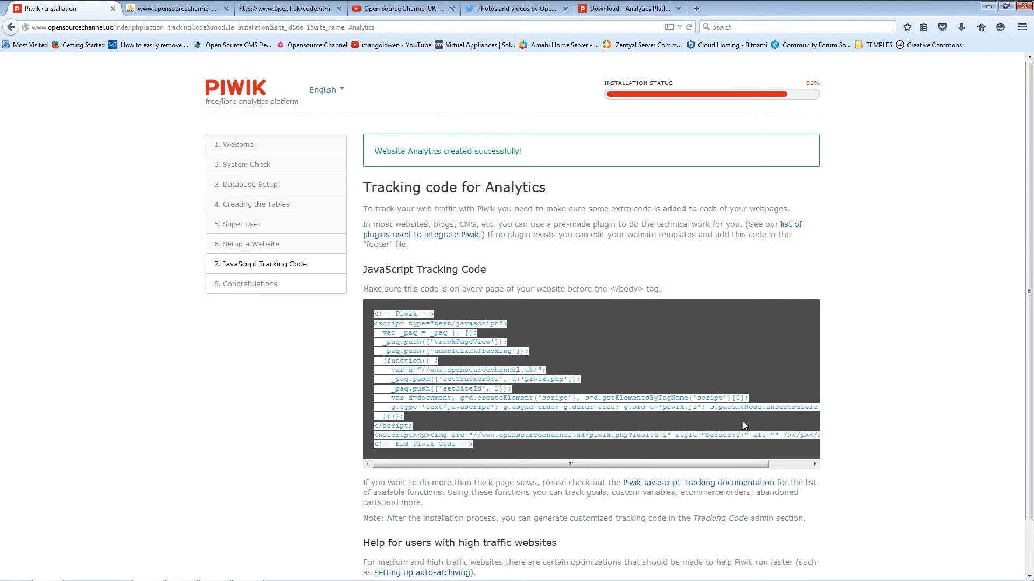
Scroll past the JavaScript tracking code and continue to the 100% Congratulations page
scroll("down", 3)
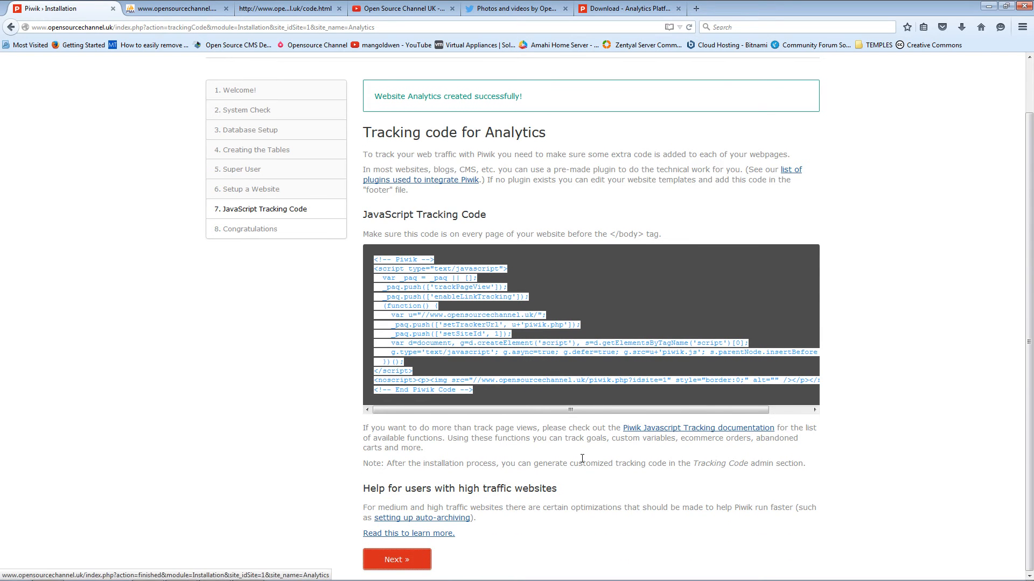
mouse_move(588, 461)
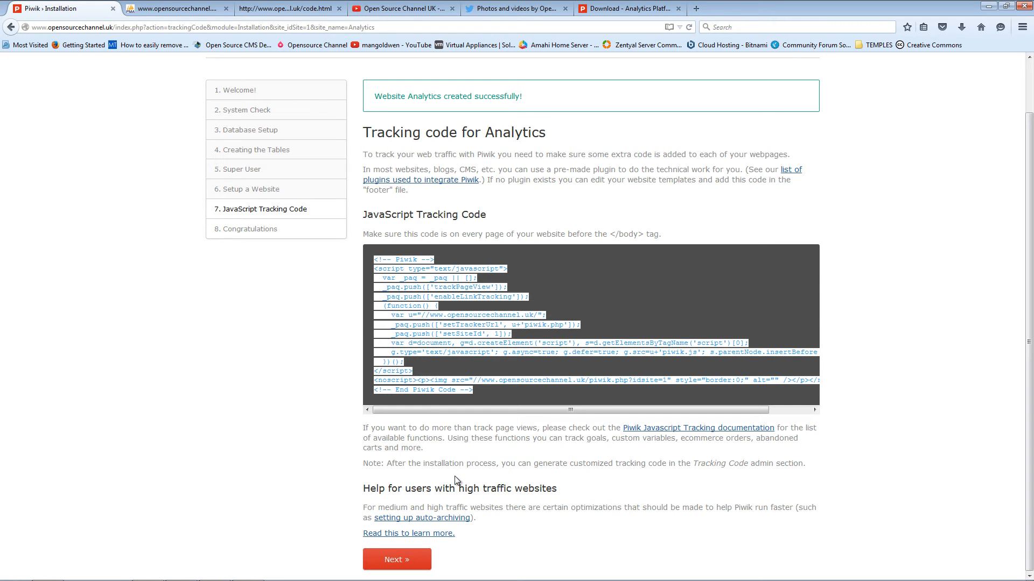
left_click(397, 560)
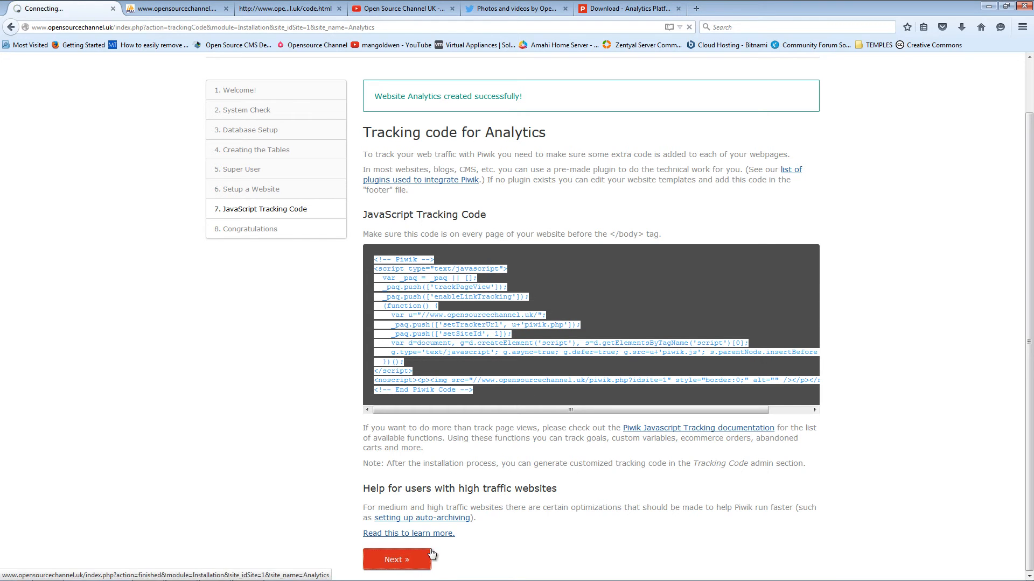
left_click(398, 559)
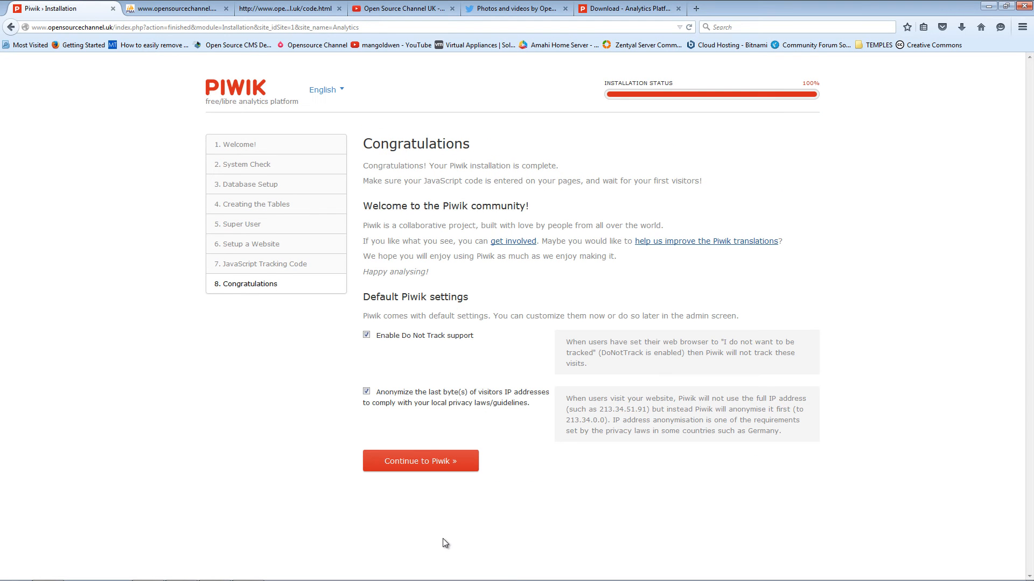
Continue past the installer and sign in to Piwik as administrator
left_click(419, 461)
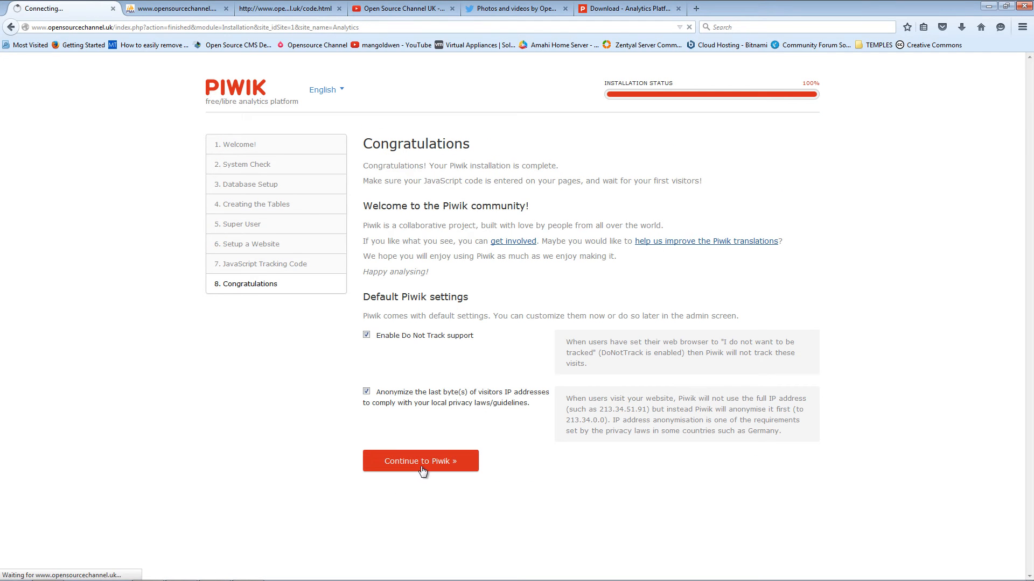
left_click(420, 461)
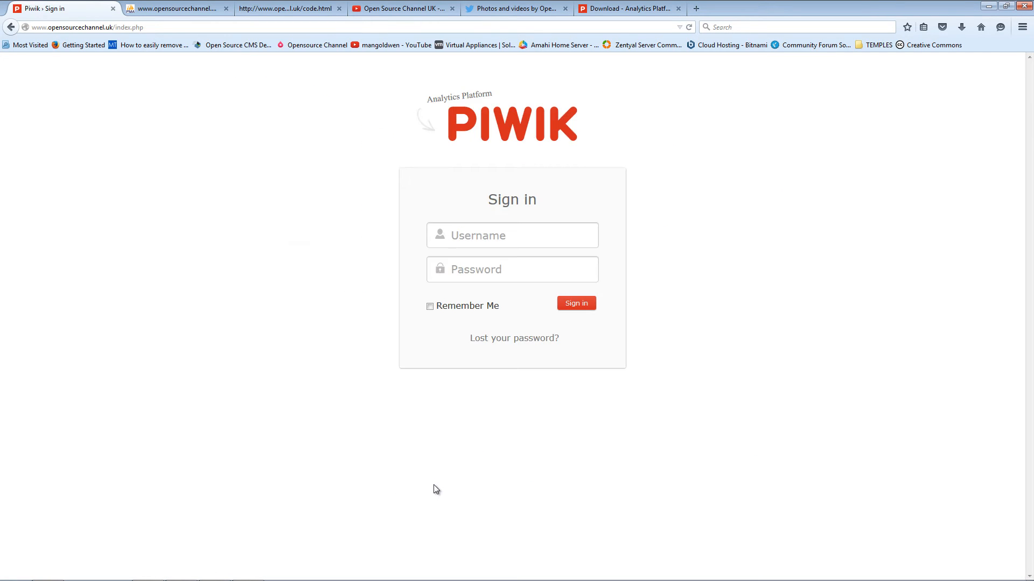
left_click(512, 236)
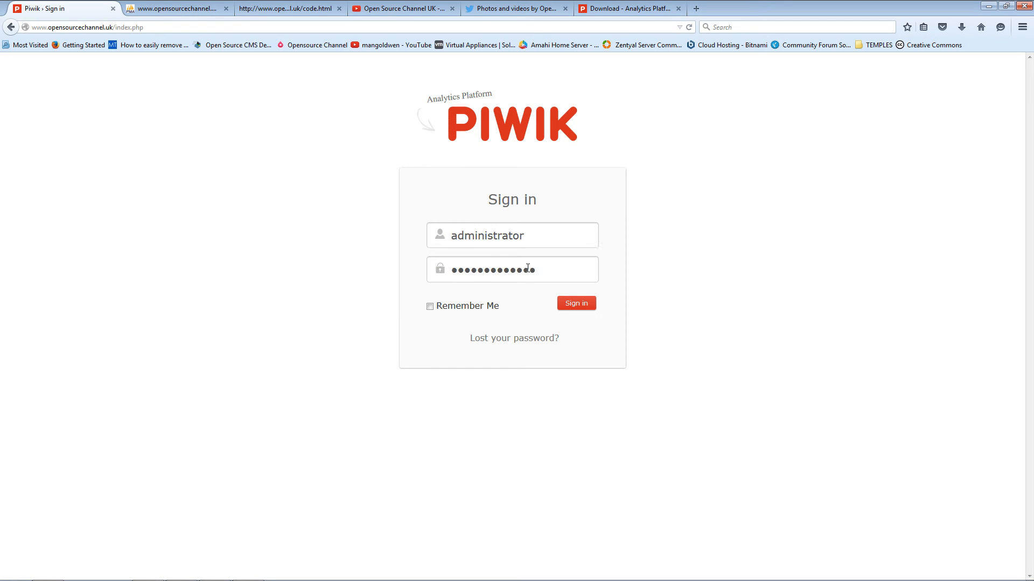
left_click(576, 303)
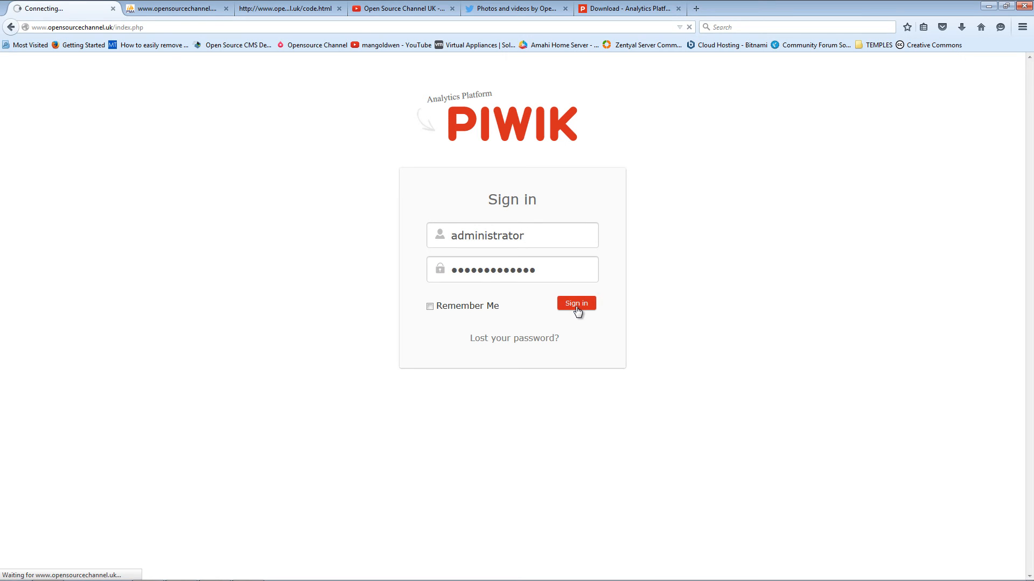
left_click(576, 303)
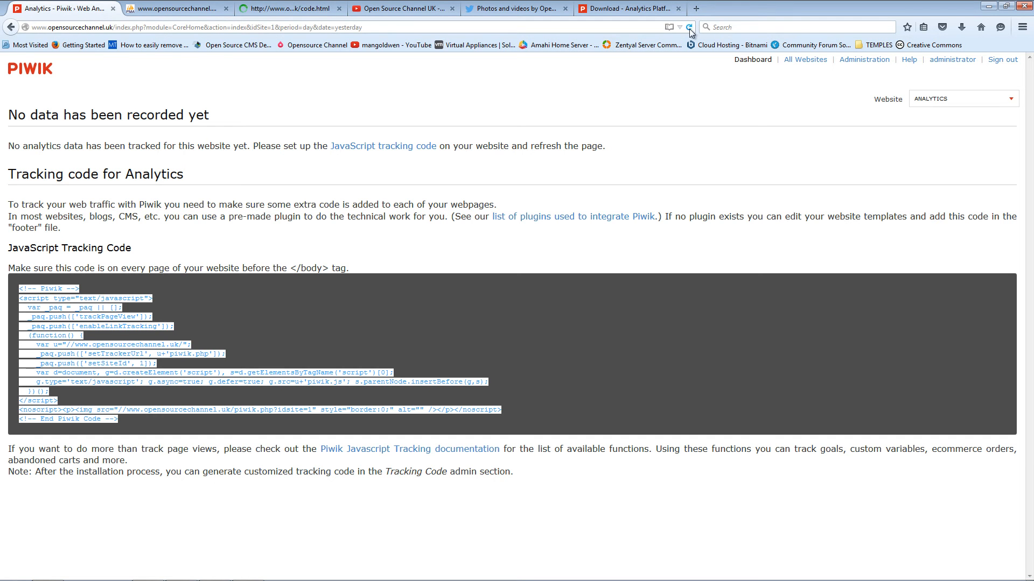
Reload the dashboard to show the first recorded Firefox visit, and scroll through its widgets
left_click(691, 27)
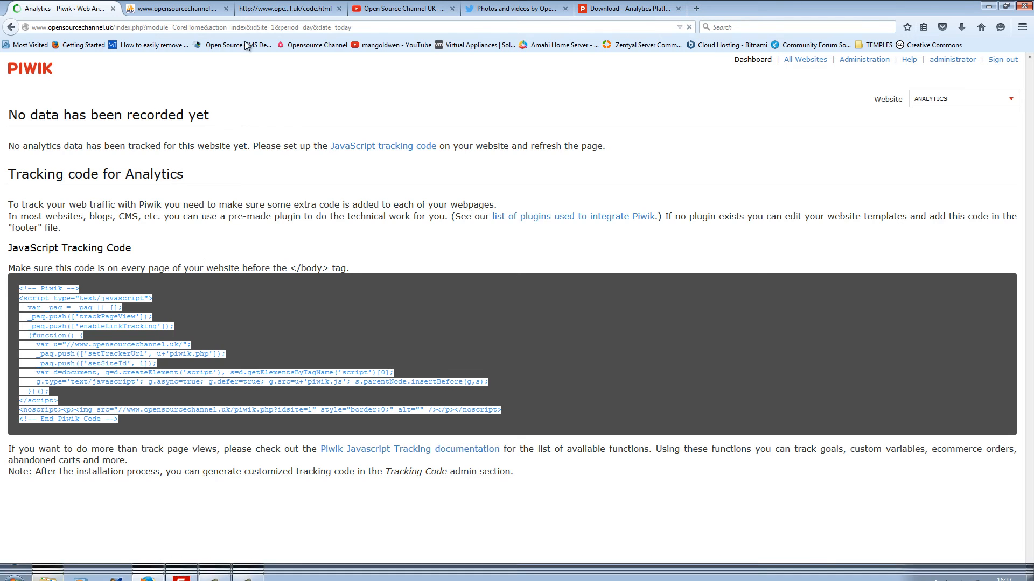
left_click(732, 60)
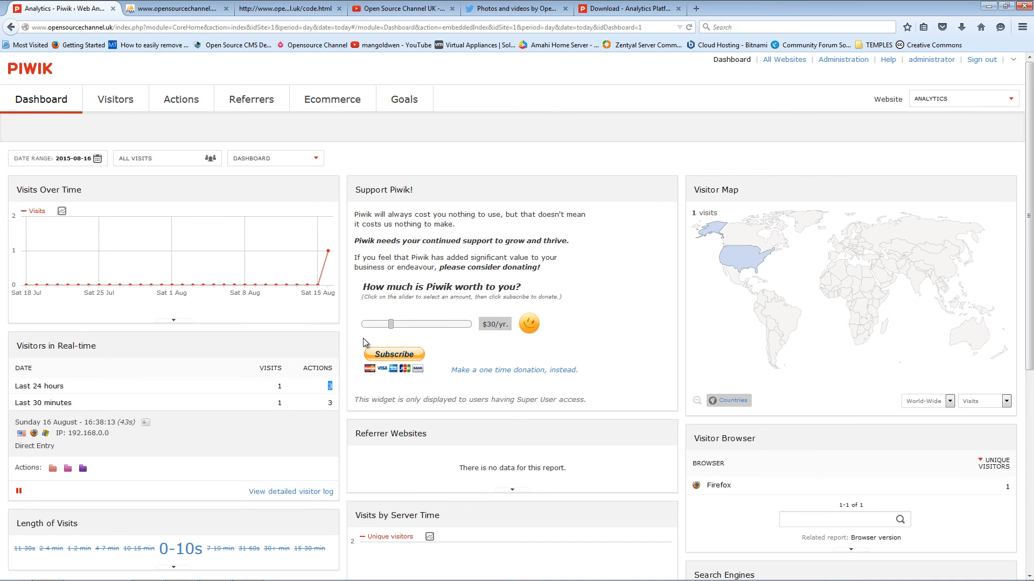
scroll("down", 3)
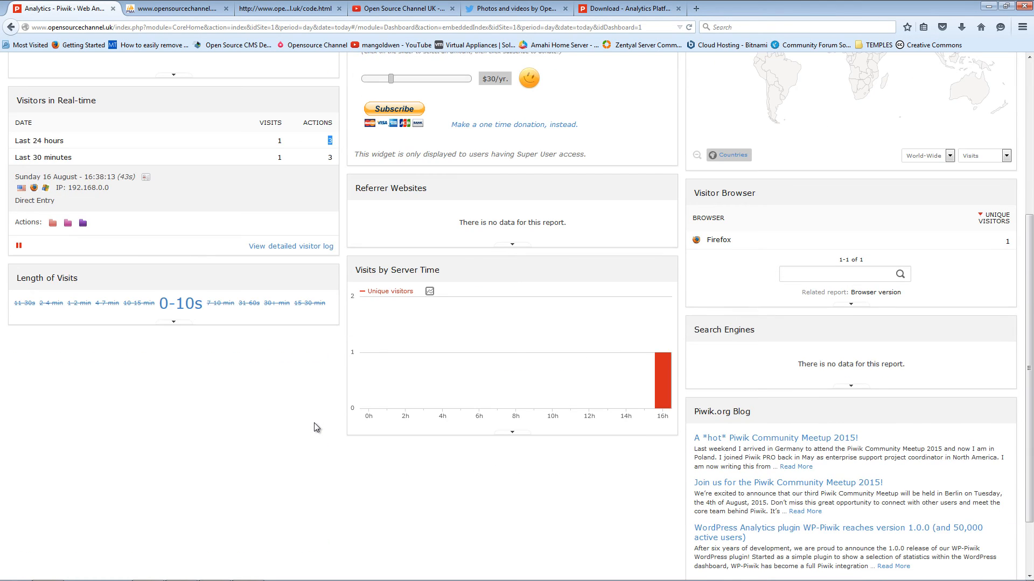
scroll("up", 3)
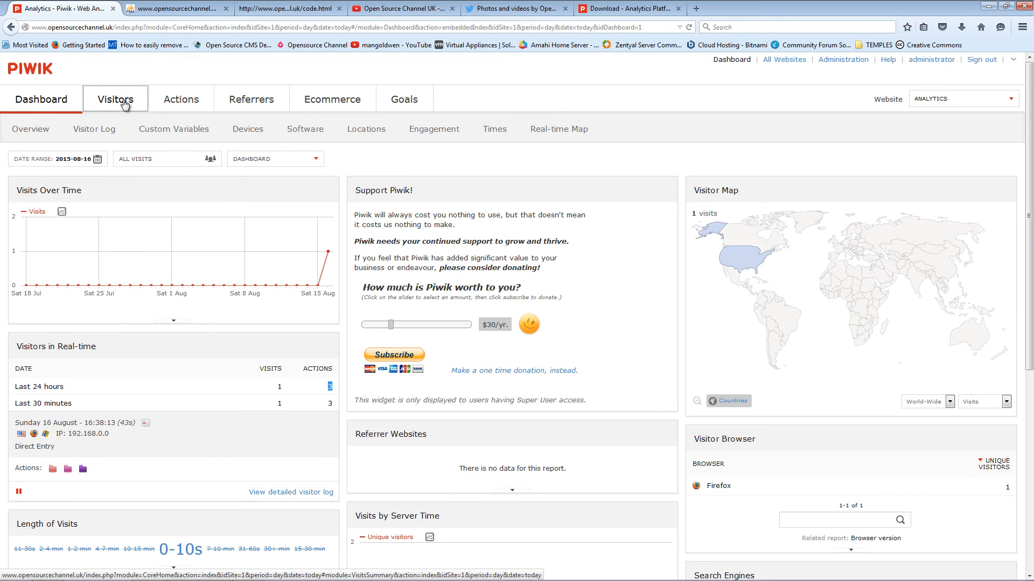
Browse the Visitors overview and Returning visits reports, then show the Ecommerce Overview
left_click(114, 99)
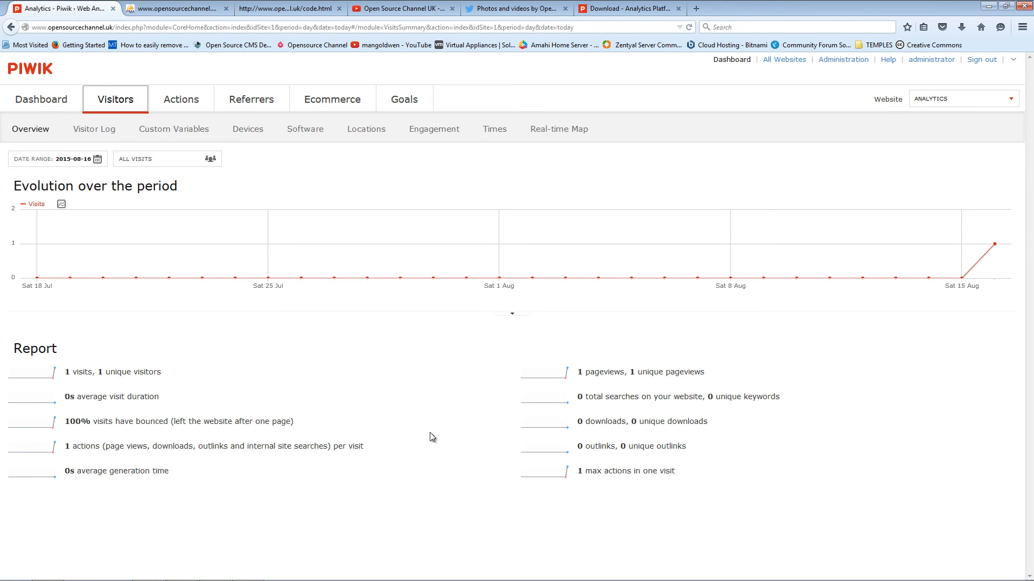
mouse_move(396, 134)
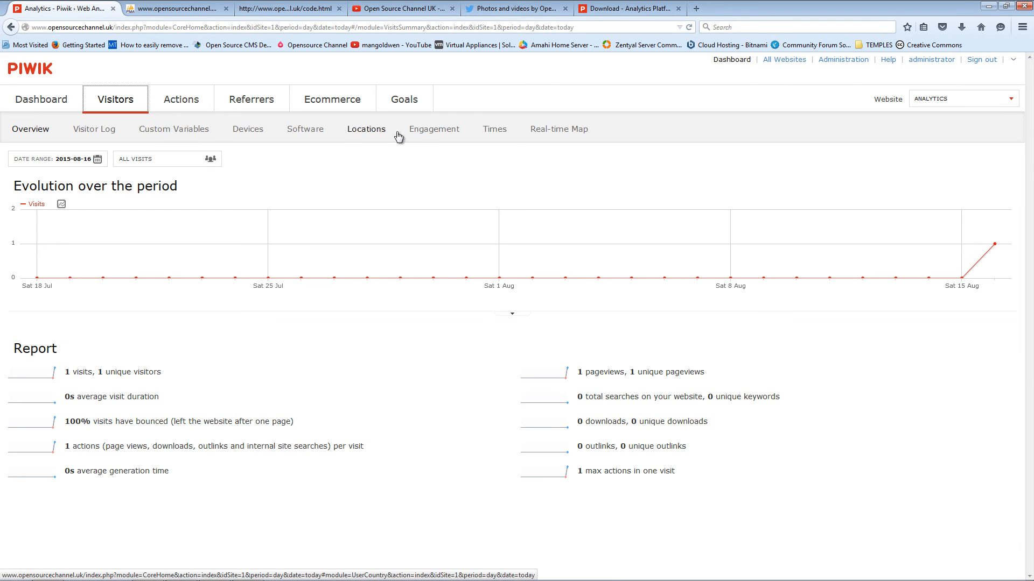
left_click(433, 129)
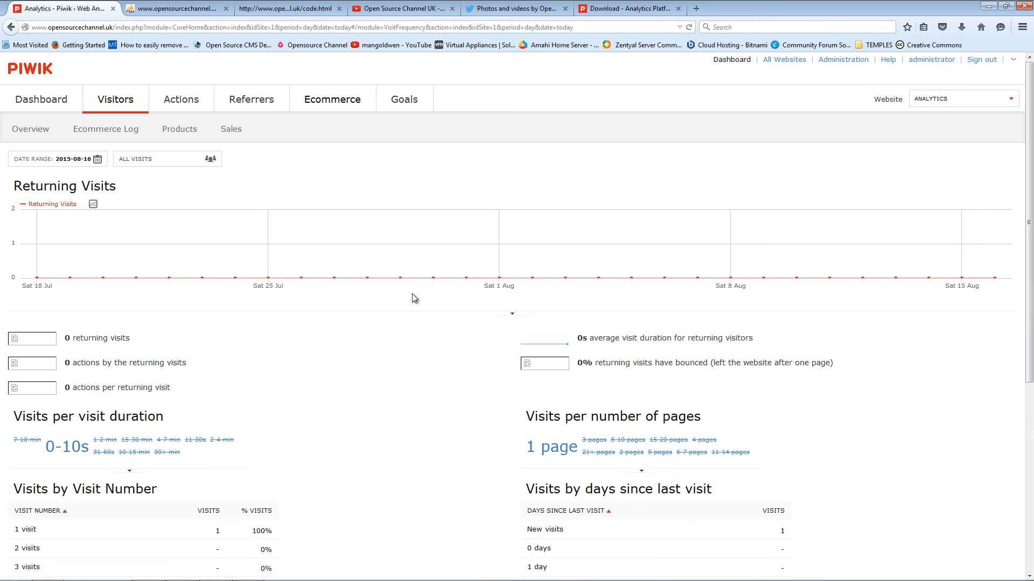
scroll("down", 3)
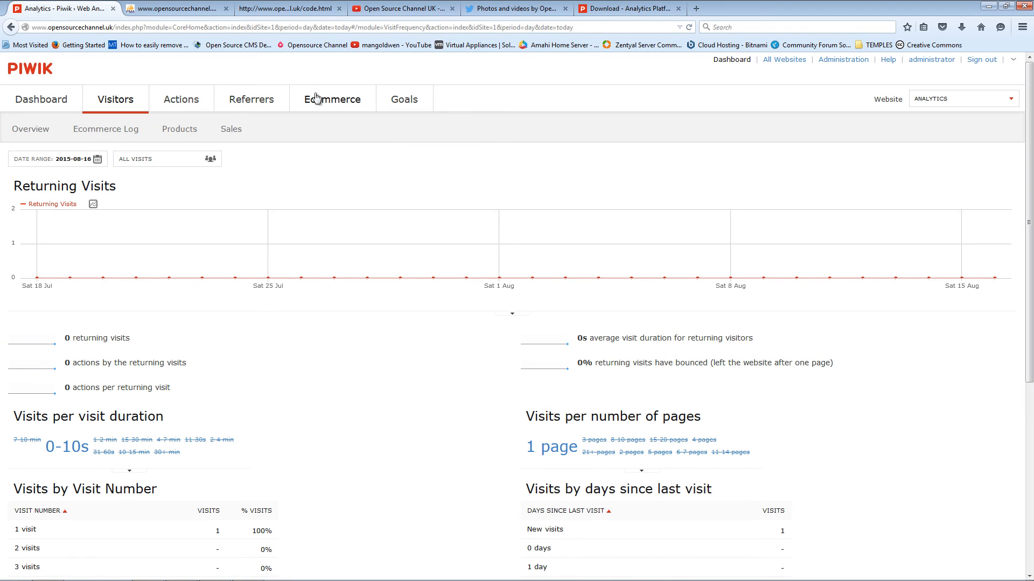
mouse_move(321, 102)
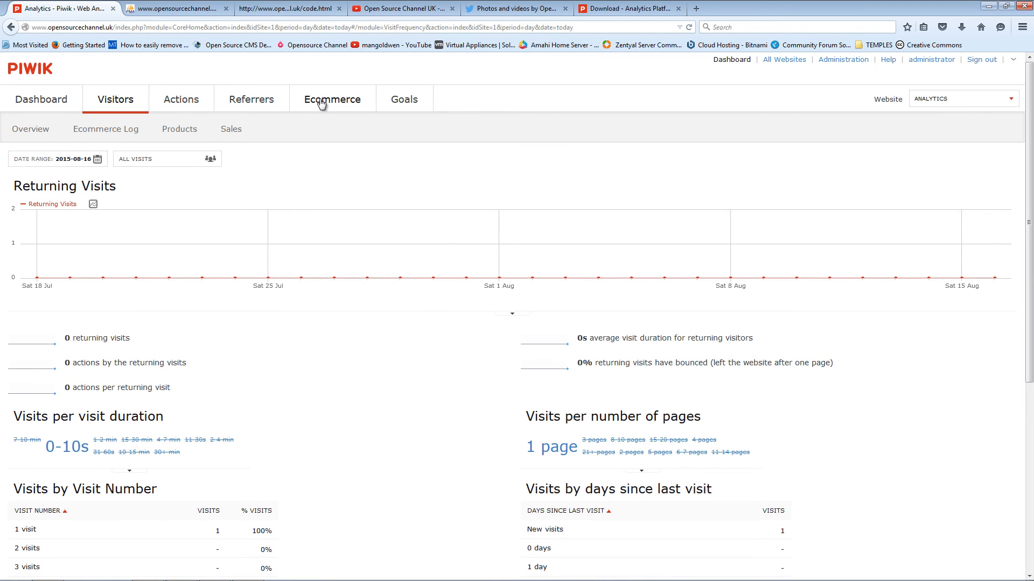
left_click(333, 99)
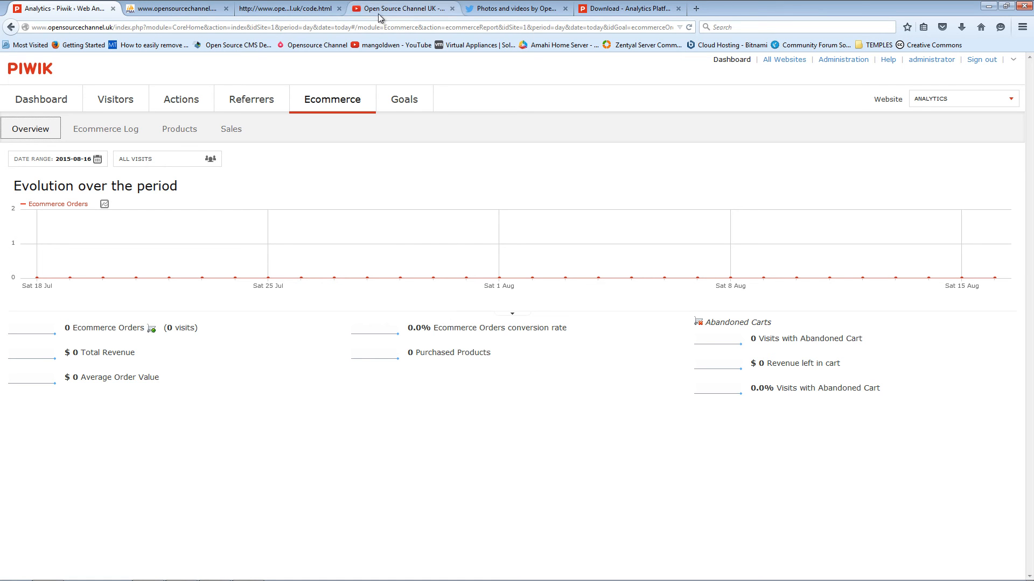
View the Piwik Forums in the piwik.org tab, then return to the Analytics tab
left_click(639, 7)
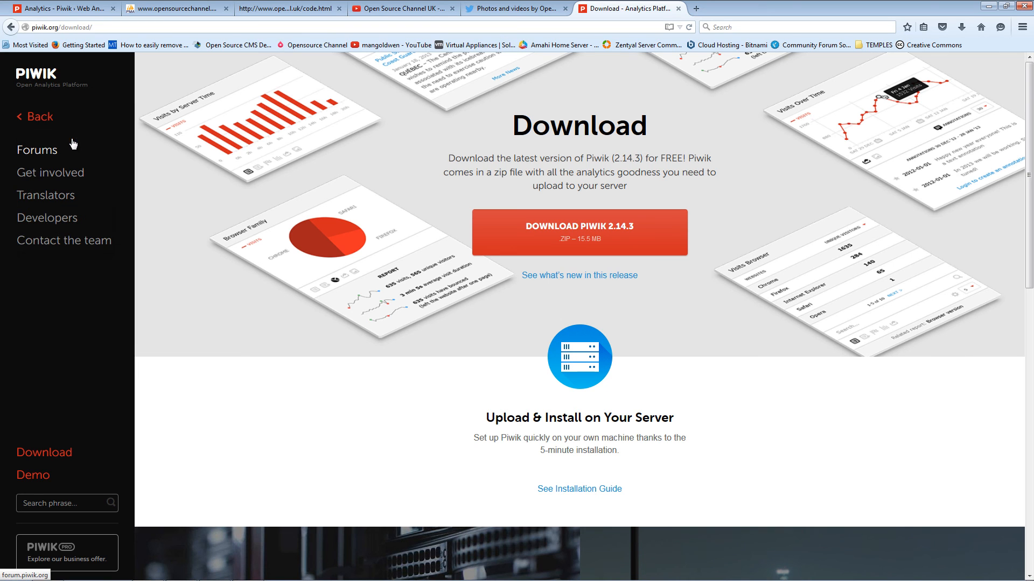
left_click(38, 149)
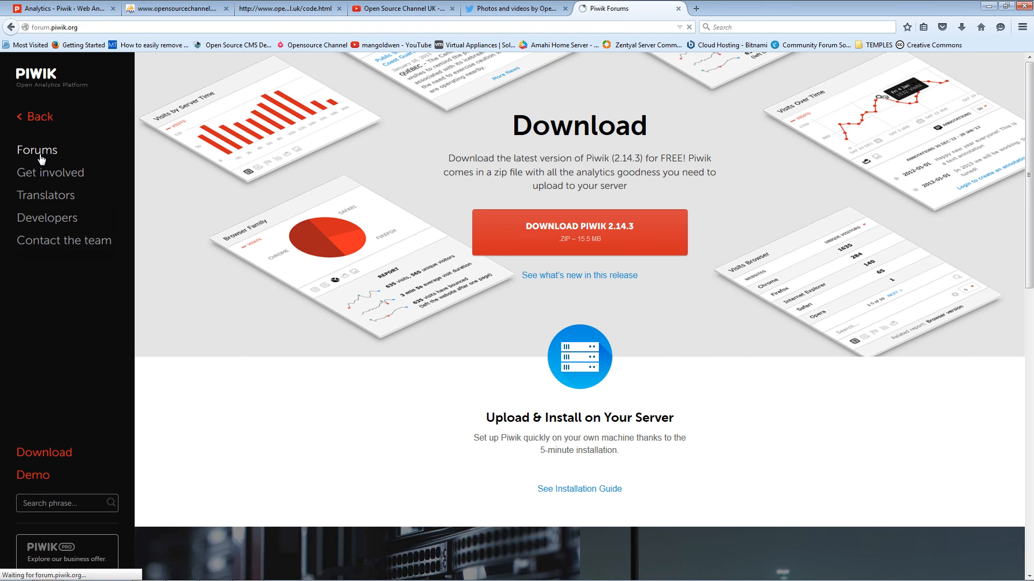
left_click(39, 150)
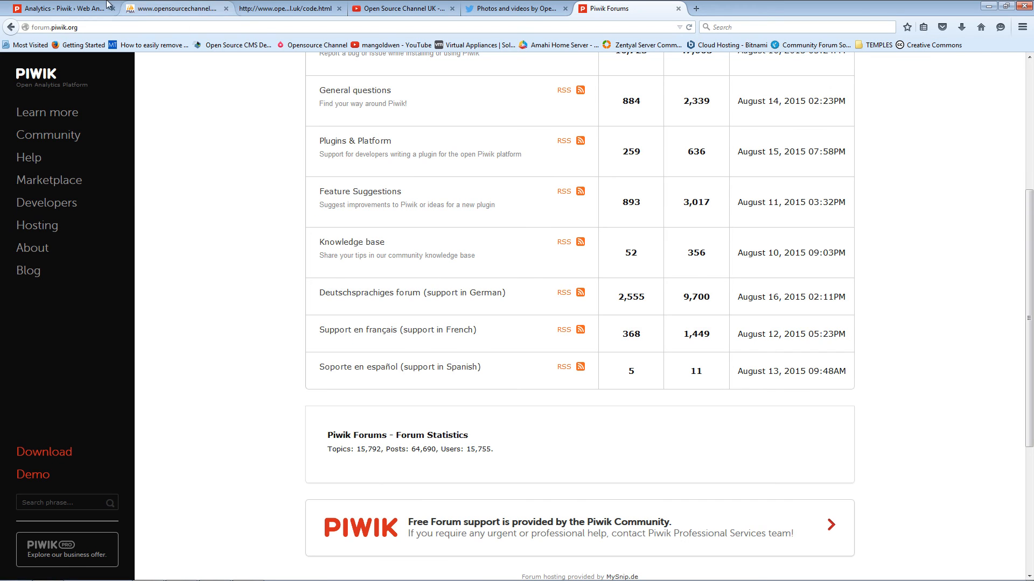
left_click(54, 7)
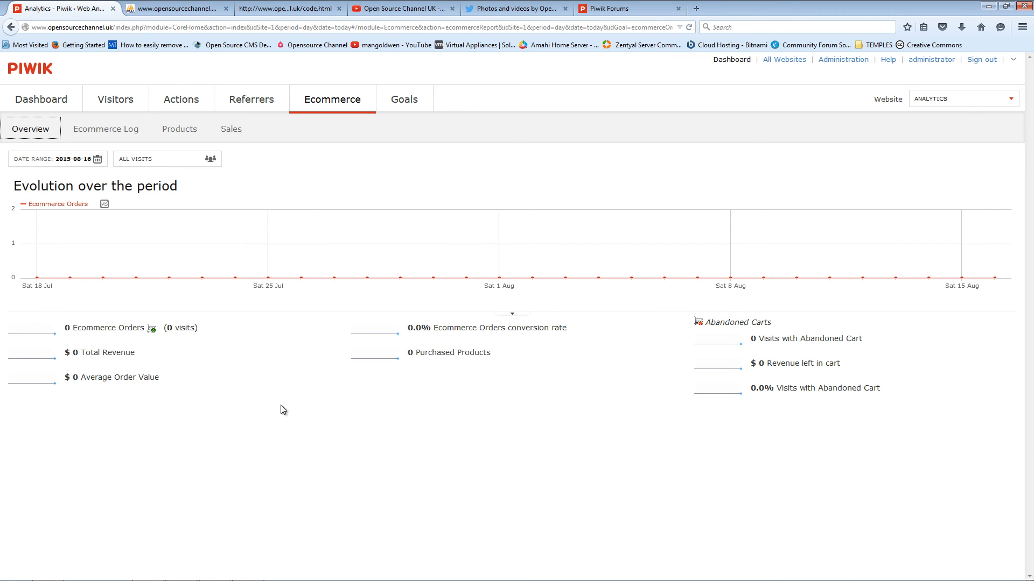
mouse_move(104, 138)
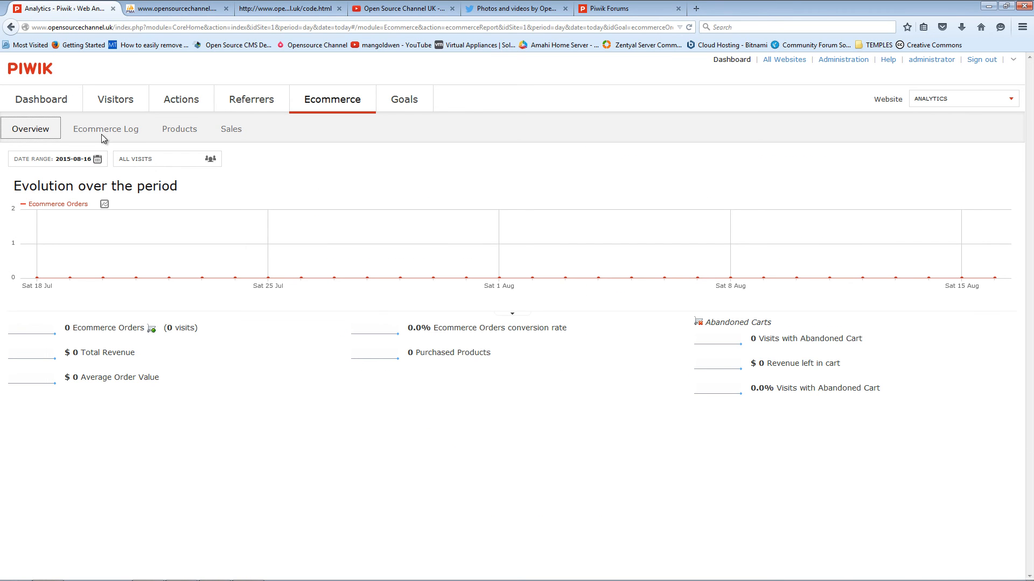
Show the All Websites dashboard listing the Analytics site with 1 visit and 1 pageview
left_click(40, 99)
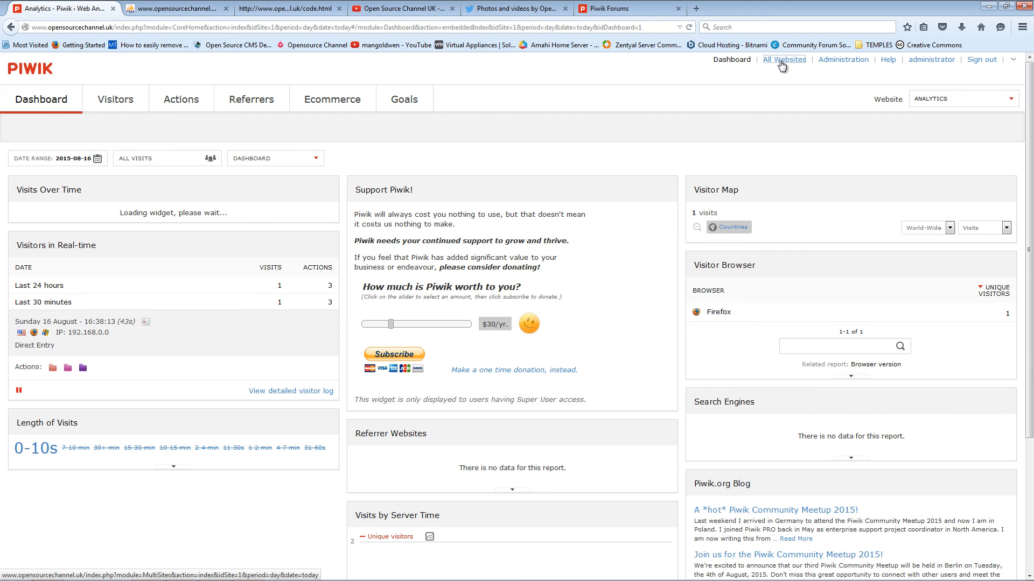
left_click(784, 59)
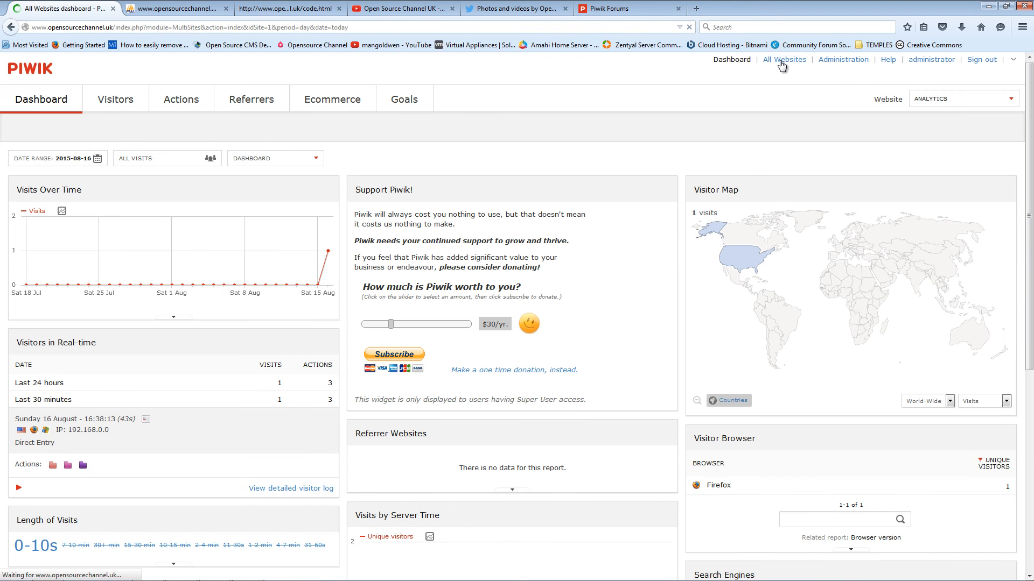
left_click(785, 60)
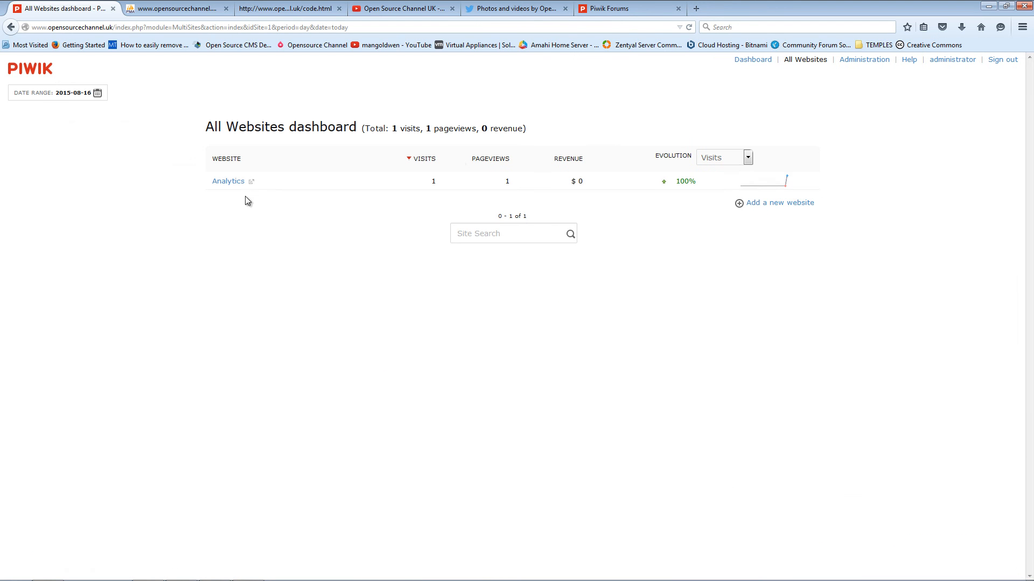
mouse_move(750, 186)
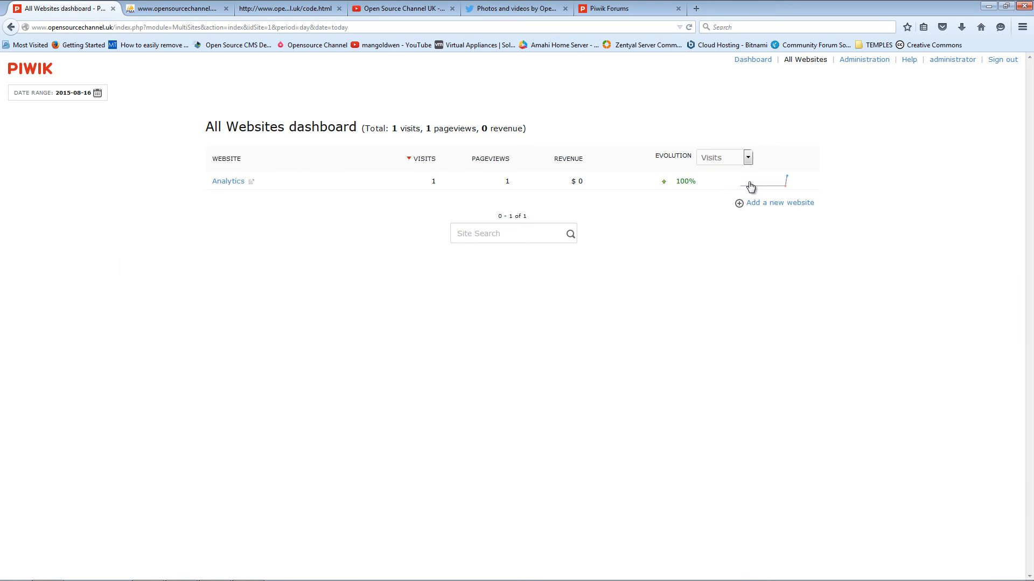
left_click(779, 203)
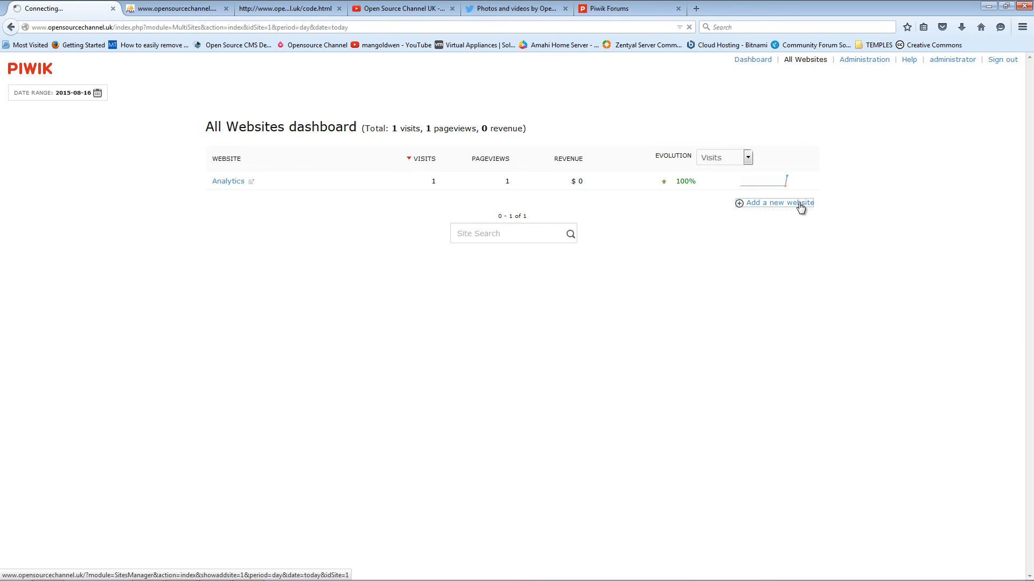
Bring up the blank new-website form and inspect its URL fragments and Ecommerce options
left_click(779, 202)
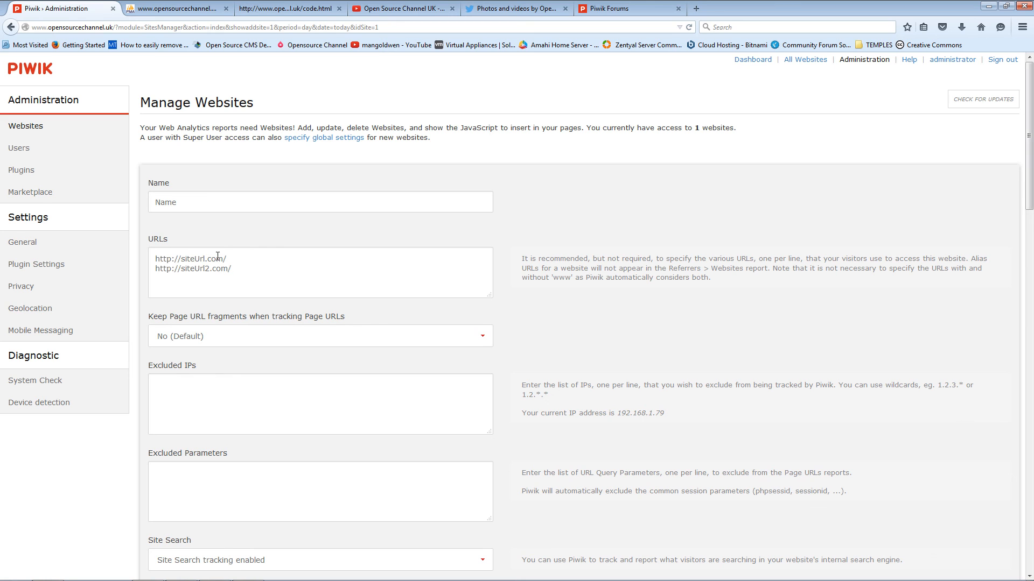
left_click(319, 336)
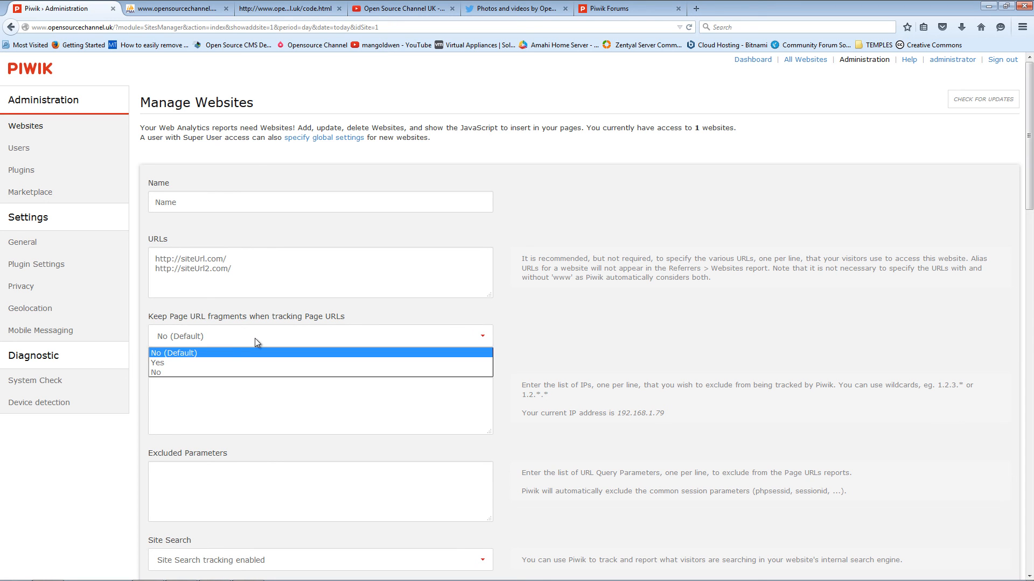
mouse_move(250, 327)
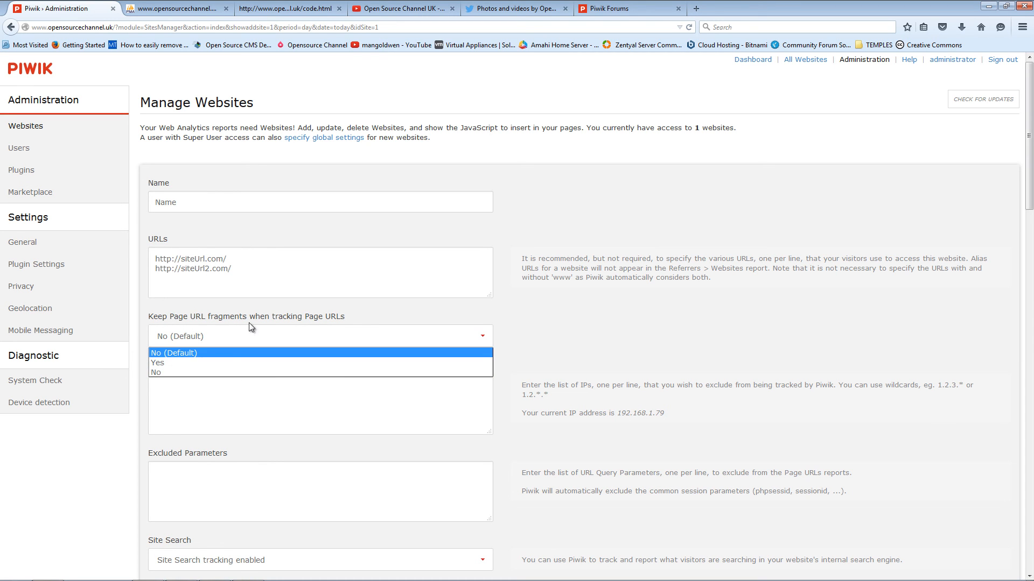
scroll("down", 3)
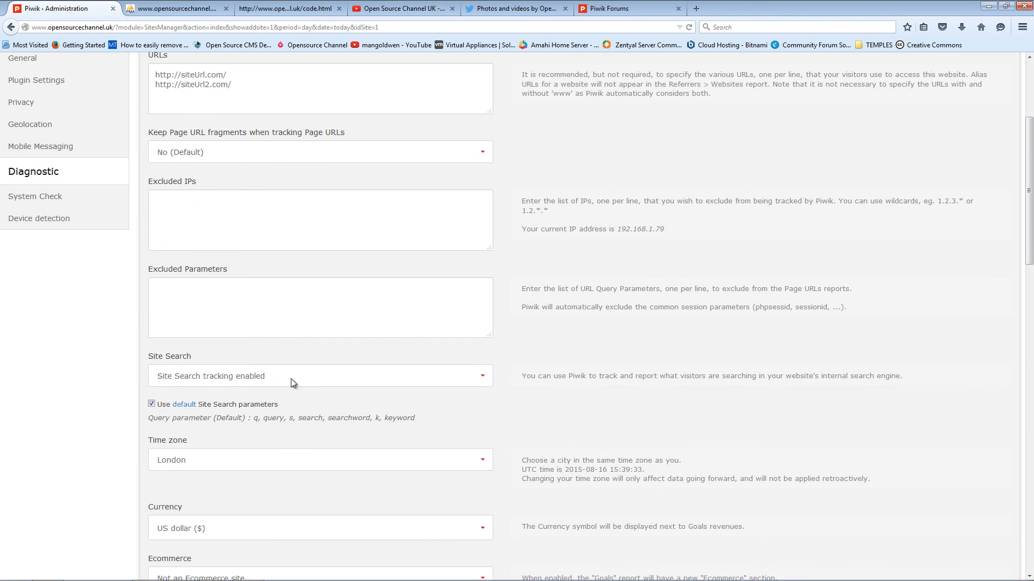
scroll("down", 3)
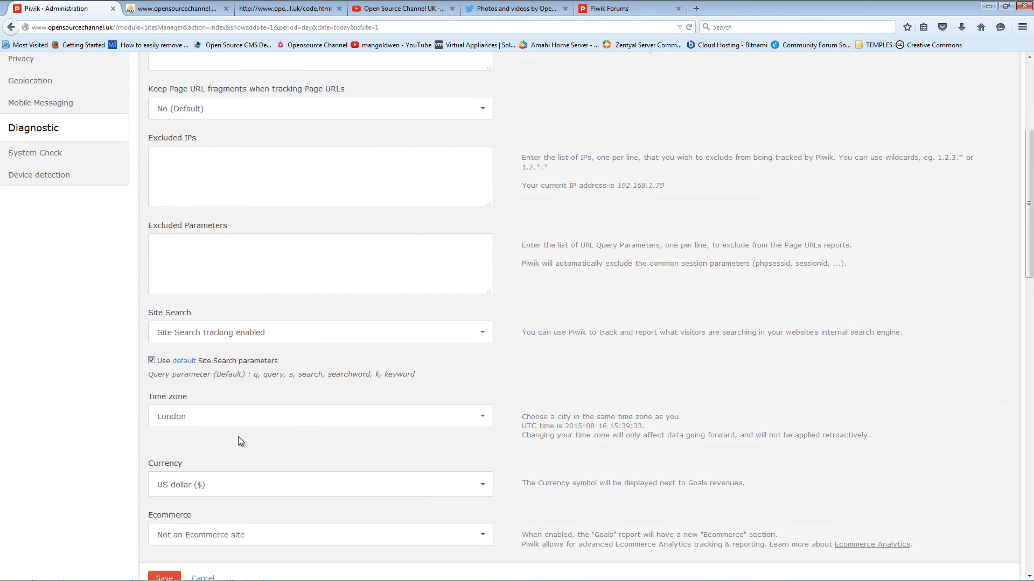
scroll("down", 3)
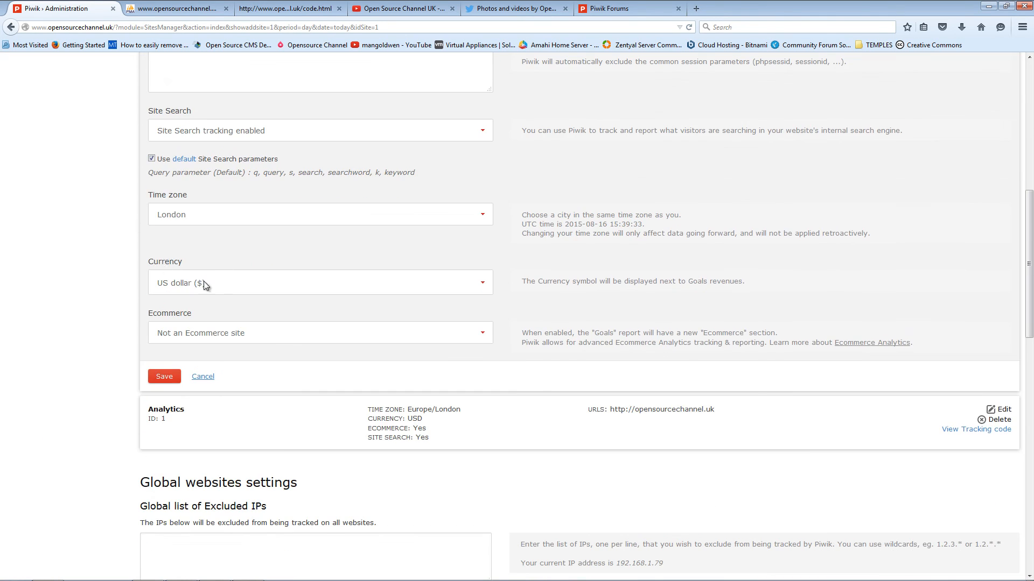
left_click(320, 282)
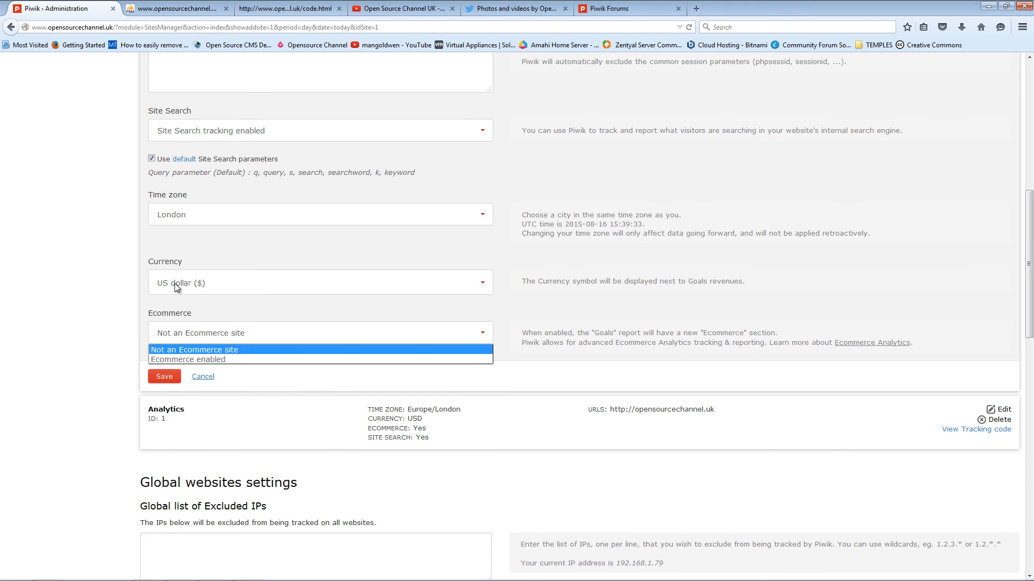
mouse_move(177, 379)
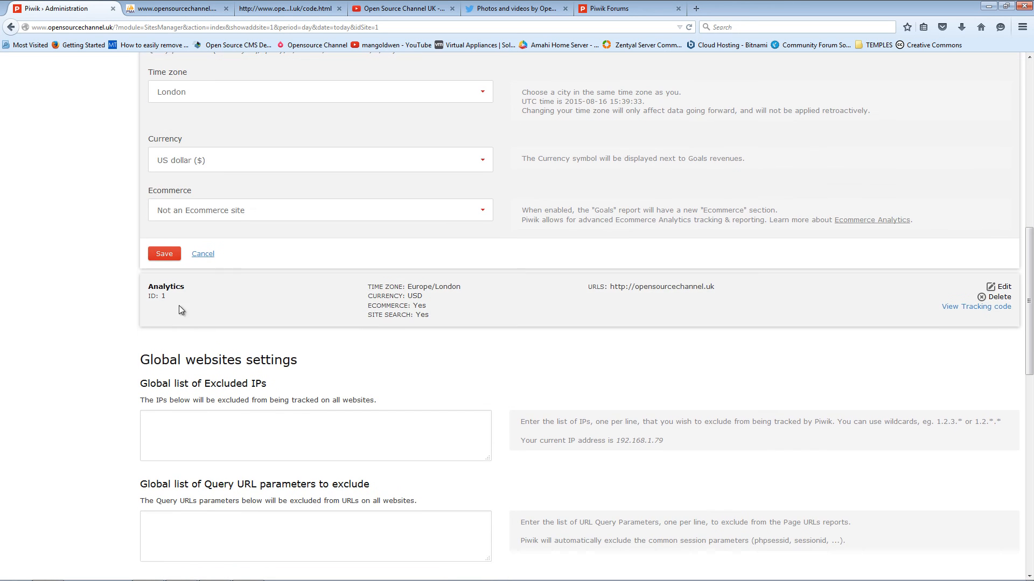
scroll("down", 3)
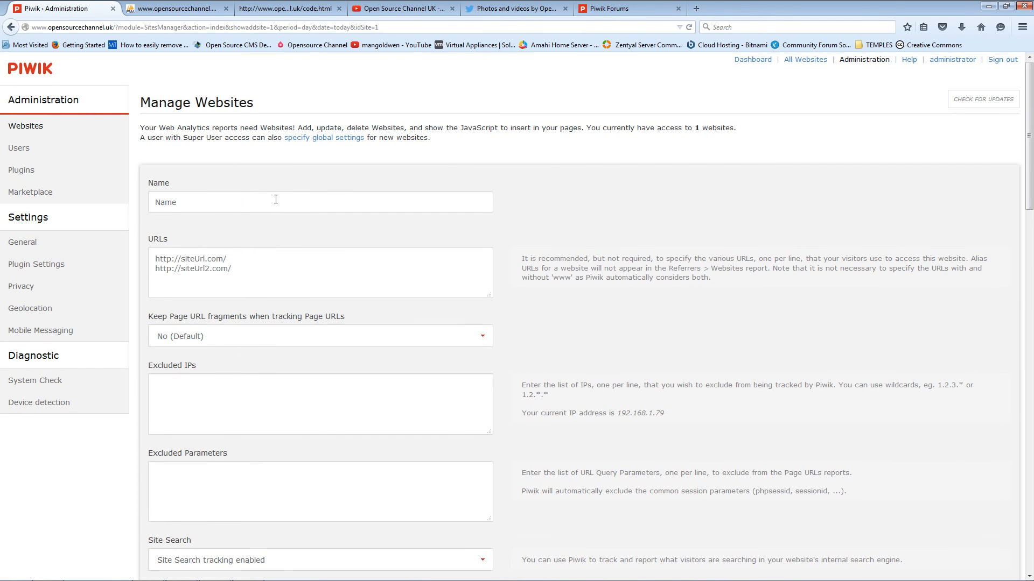
mouse_move(225, 72)
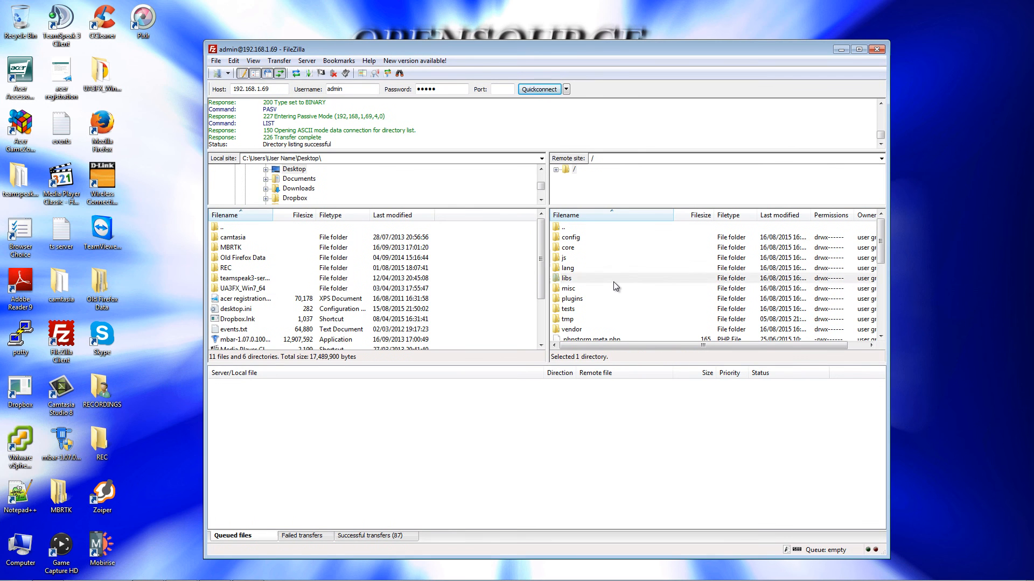
Download code.html from the server root to the desktop and bring up its options
left_click(572, 248)
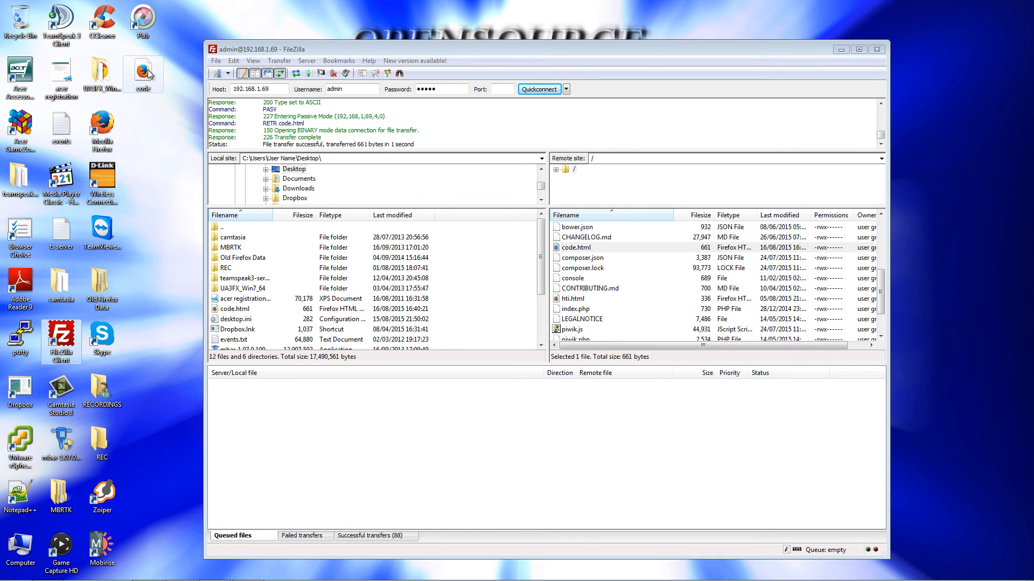
right_click(143, 70)
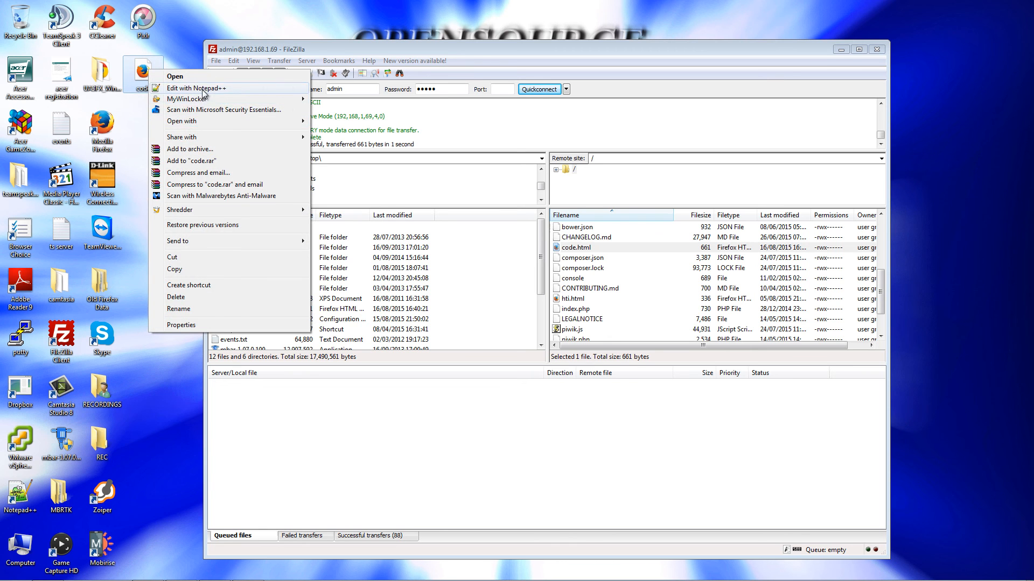
Edit code.html with Notepad++ to review the Piwik tracking script
left_click(196, 88)
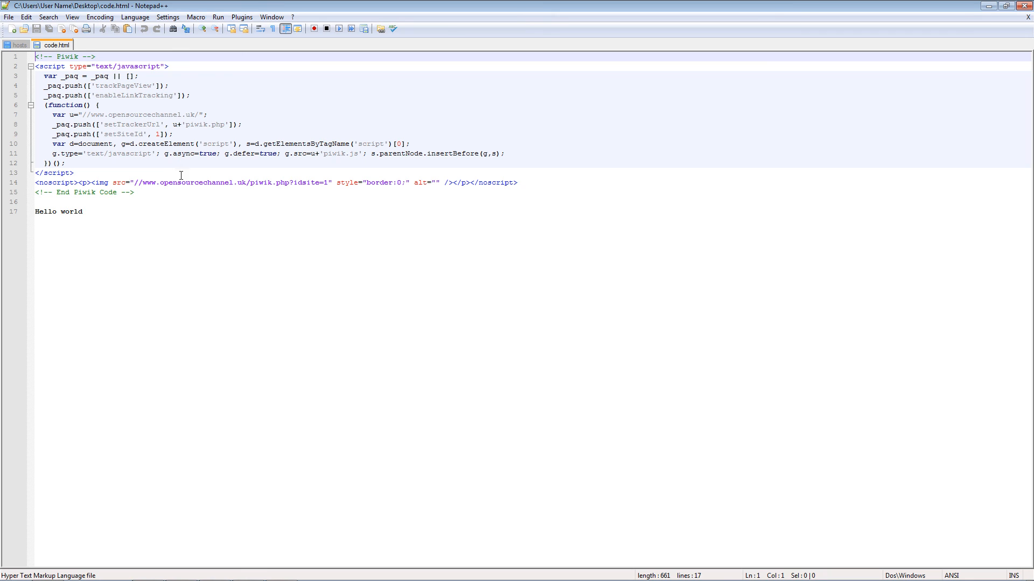
mouse_move(211, 131)
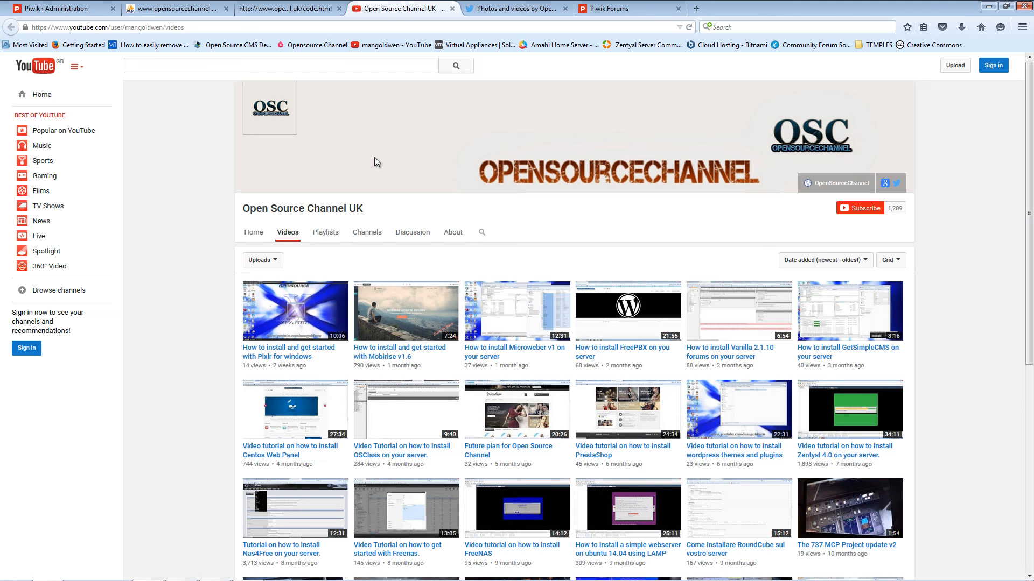
Scroll down the Open Source Channel UK videos grid on YouTube
scroll("down", 3)
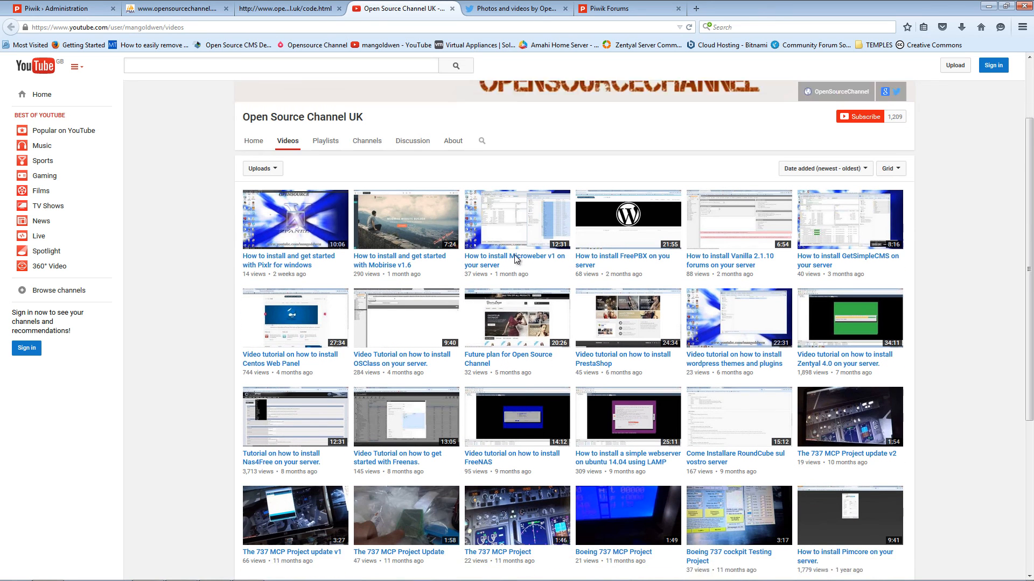
scroll("down", 3)
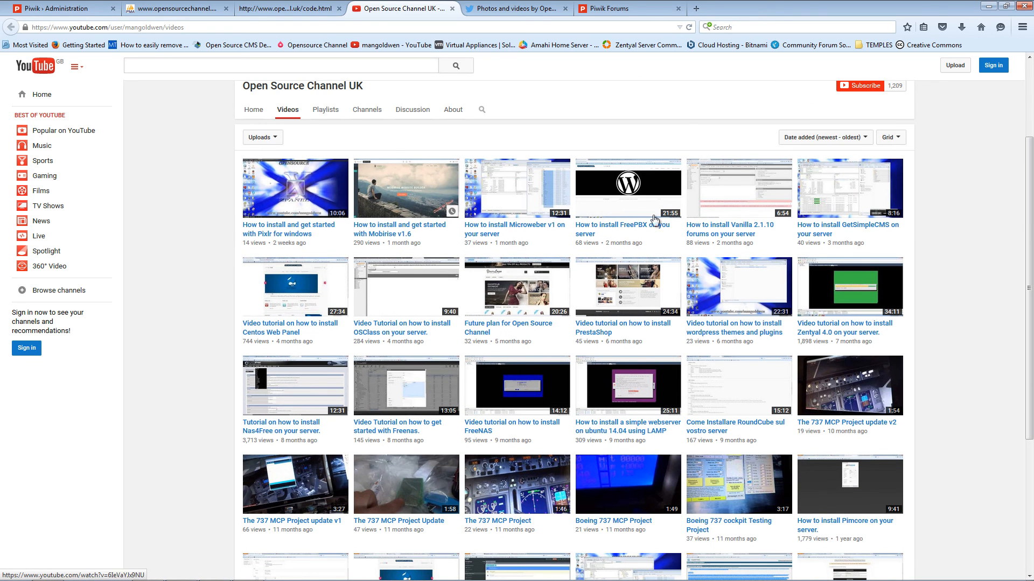